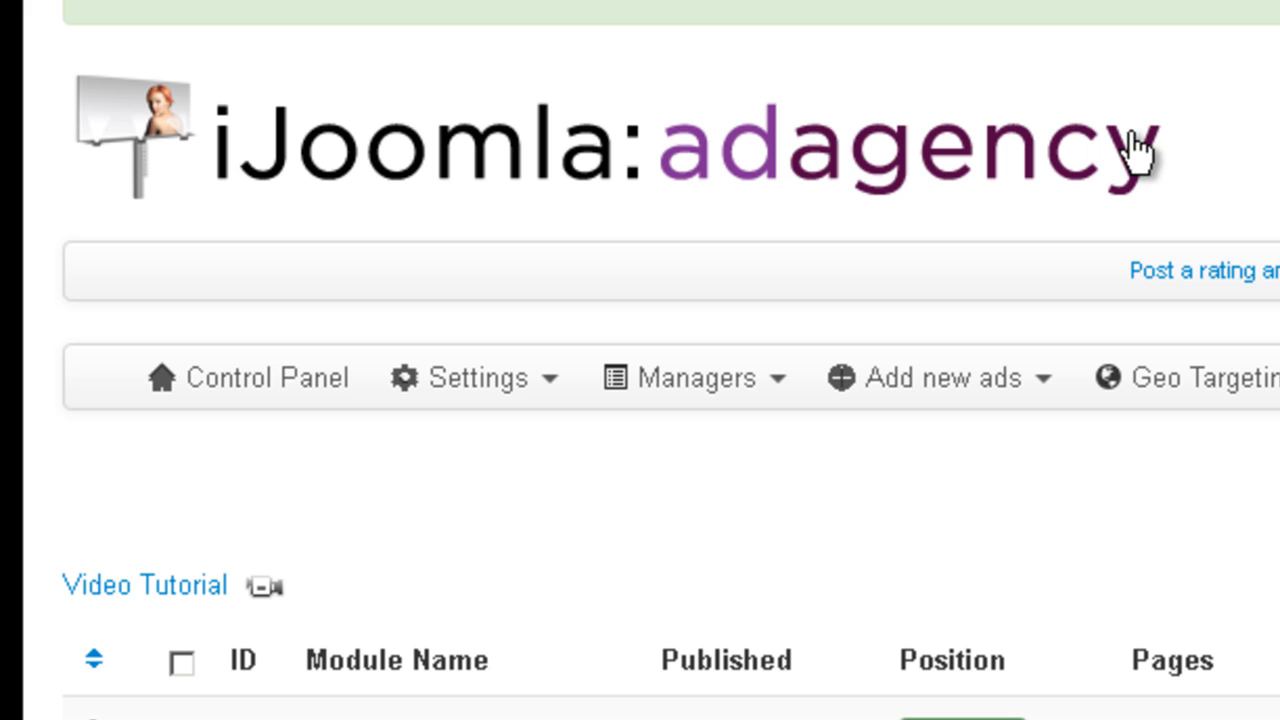
pyautogui.moveTo(1152, 178)
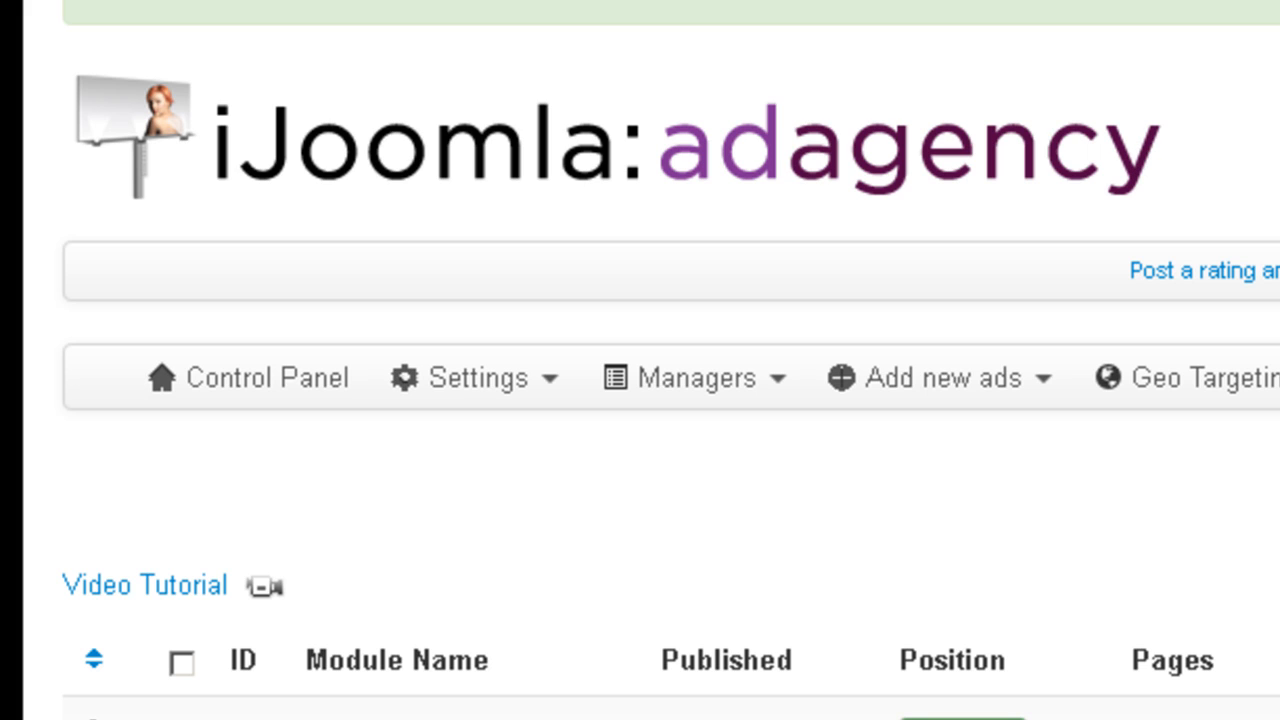
# - Start a new Text Ad from the Add new ads menu, leaving all fields blank
pyautogui.scroll(-3)
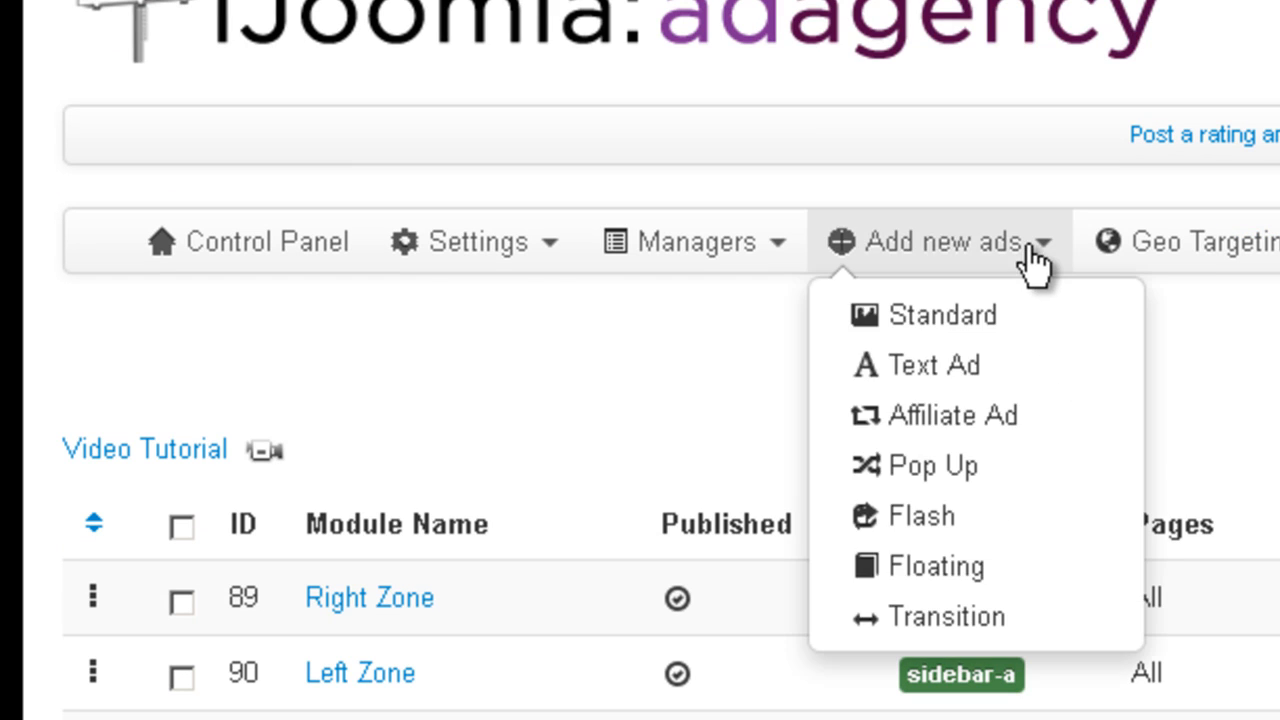
pyautogui.moveTo(932, 366)
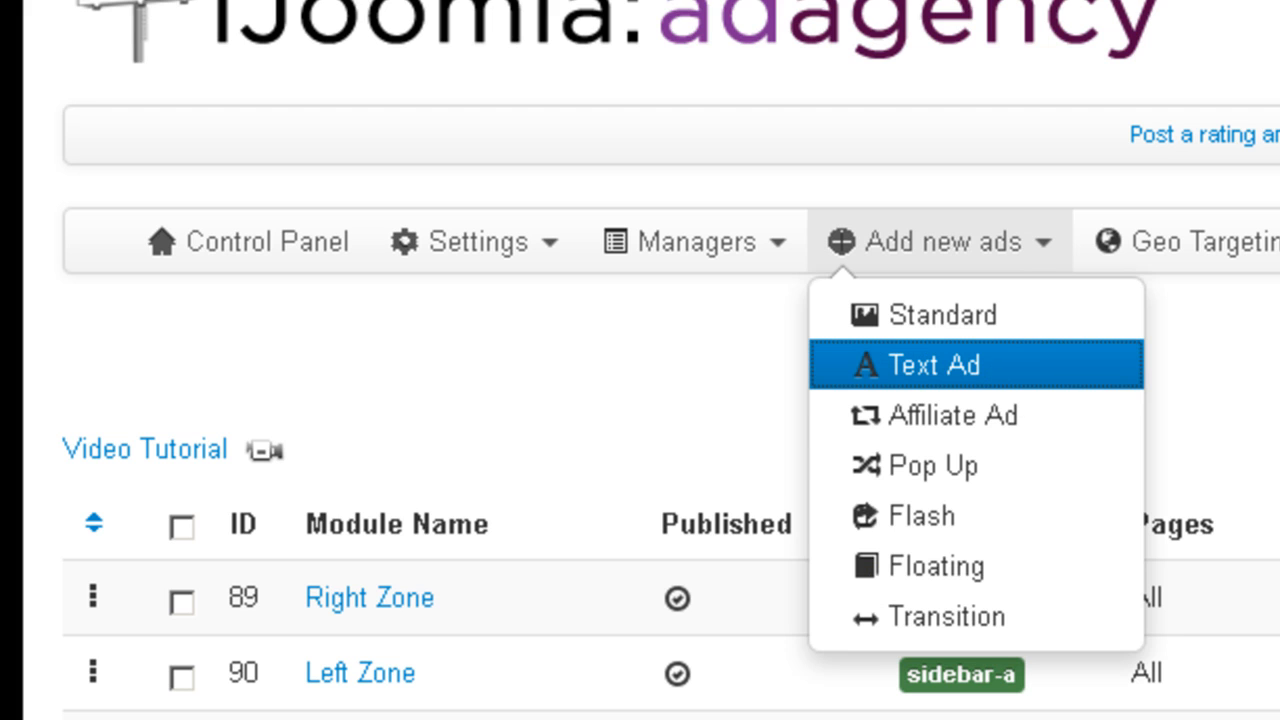
pyautogui.click(938, 366)
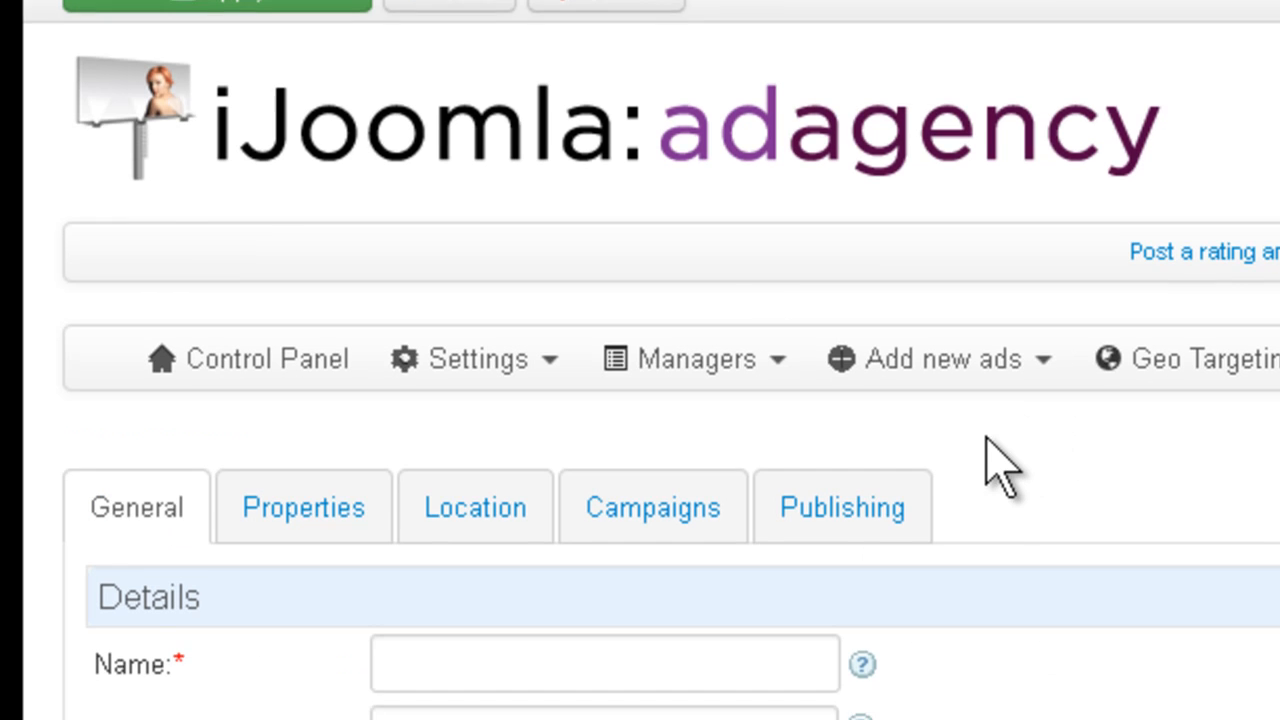
pyautogui.scroll(-3)
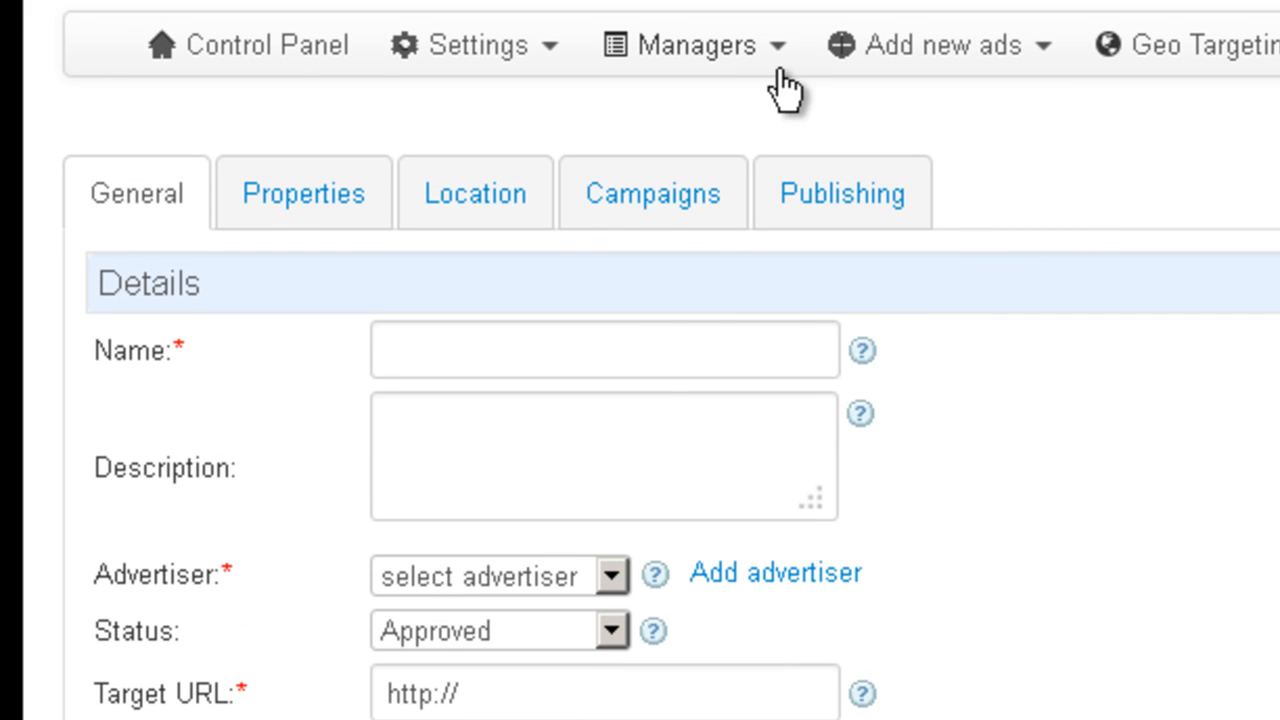
# - Go to Managers > Zones and review the zones' Supported Ad Types
pyautogui.click(684, 44)
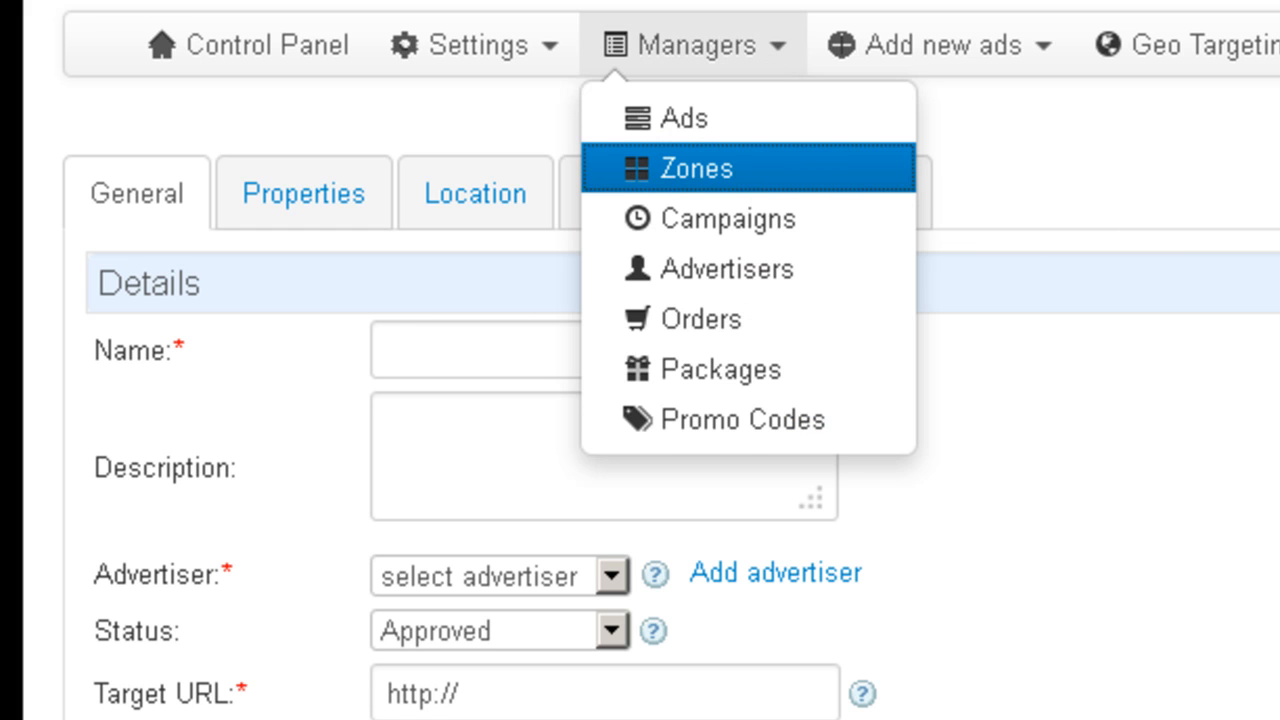
pyautogui.click(708, 168)
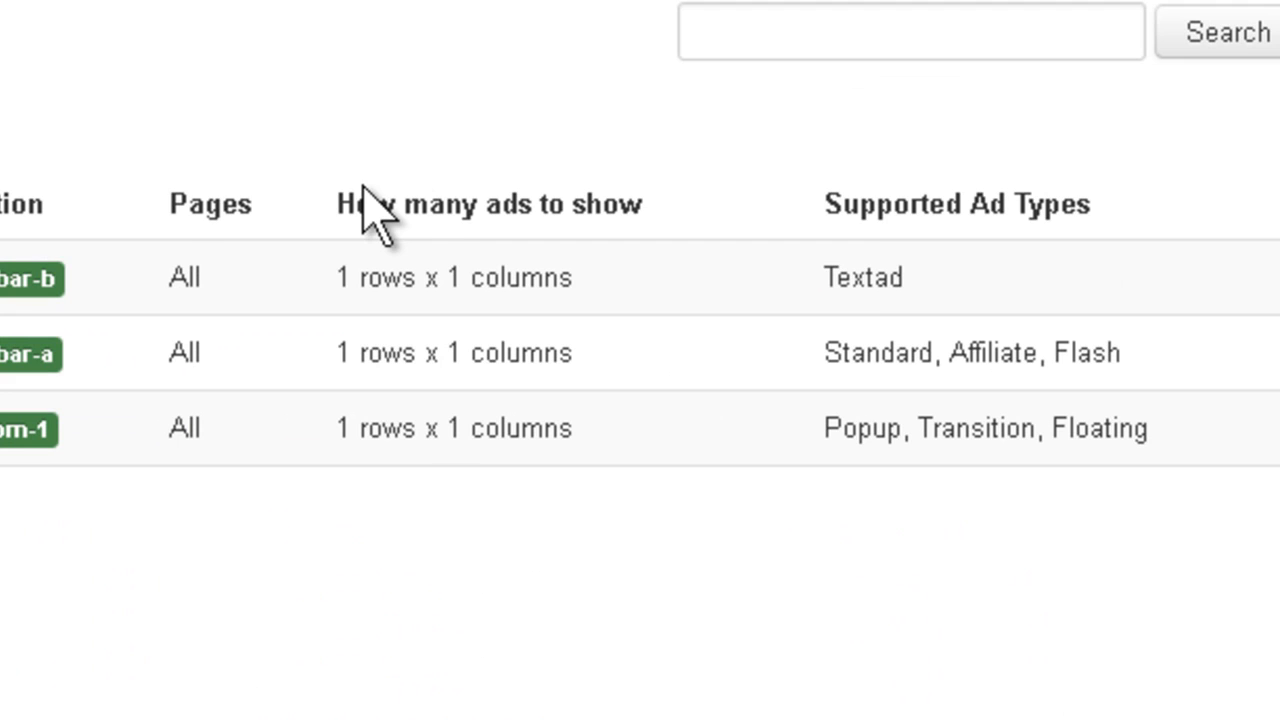
pyautogui.moveTo(300, 270)
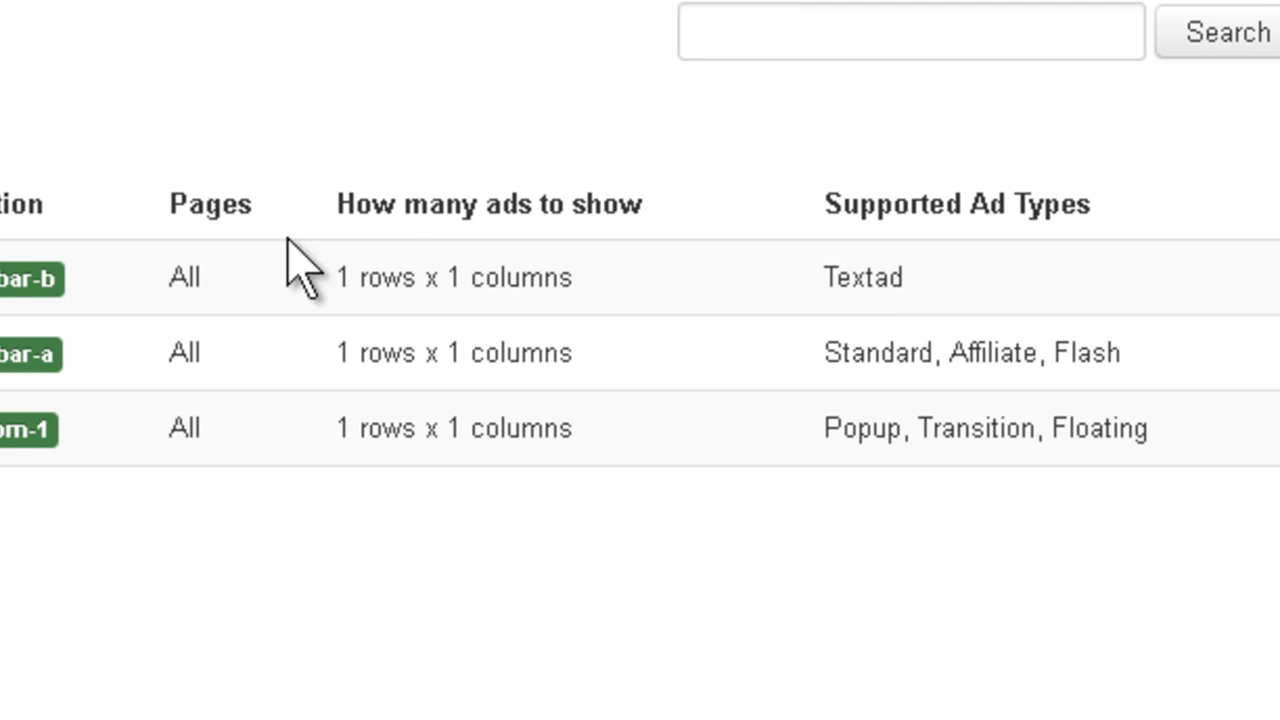
pyautogui.moveTo(810, 336)
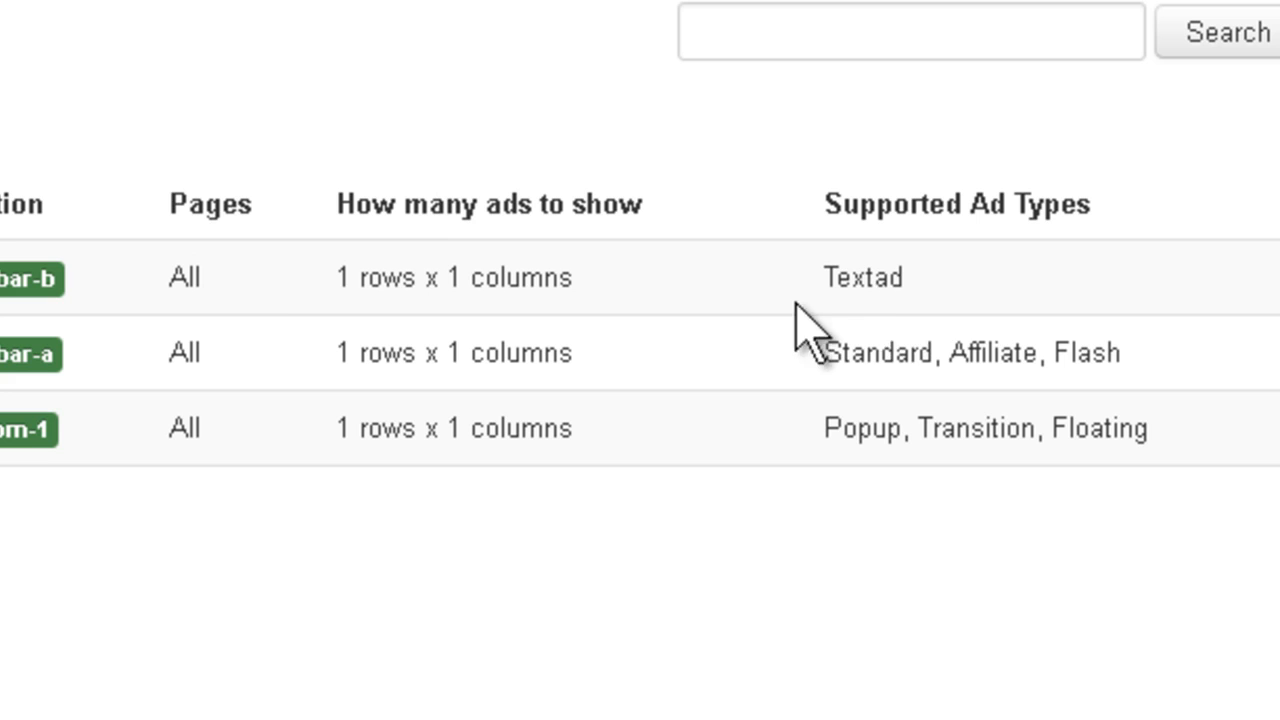
pyautogui.doubleClick(864, 280)
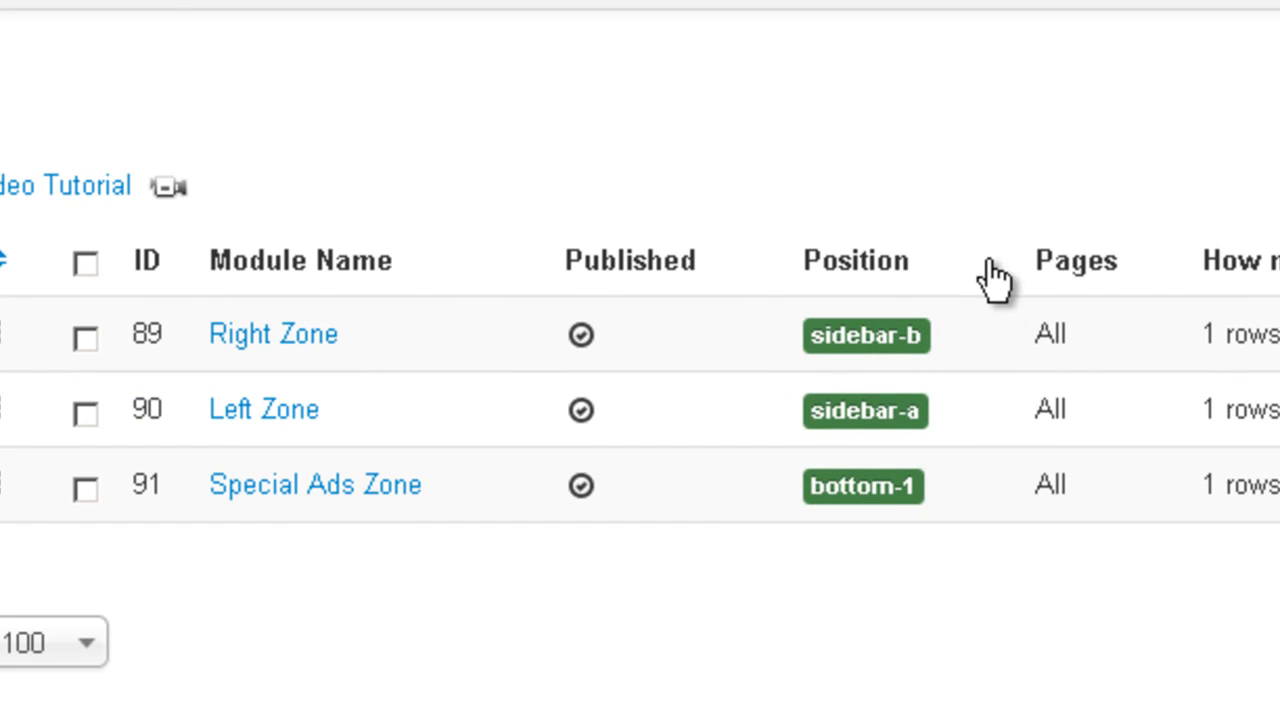
# - Review Right Zone's Ads details: Text Ad only, 1 row by 1 column, 100 px images
pyautogui.click(272, 332)
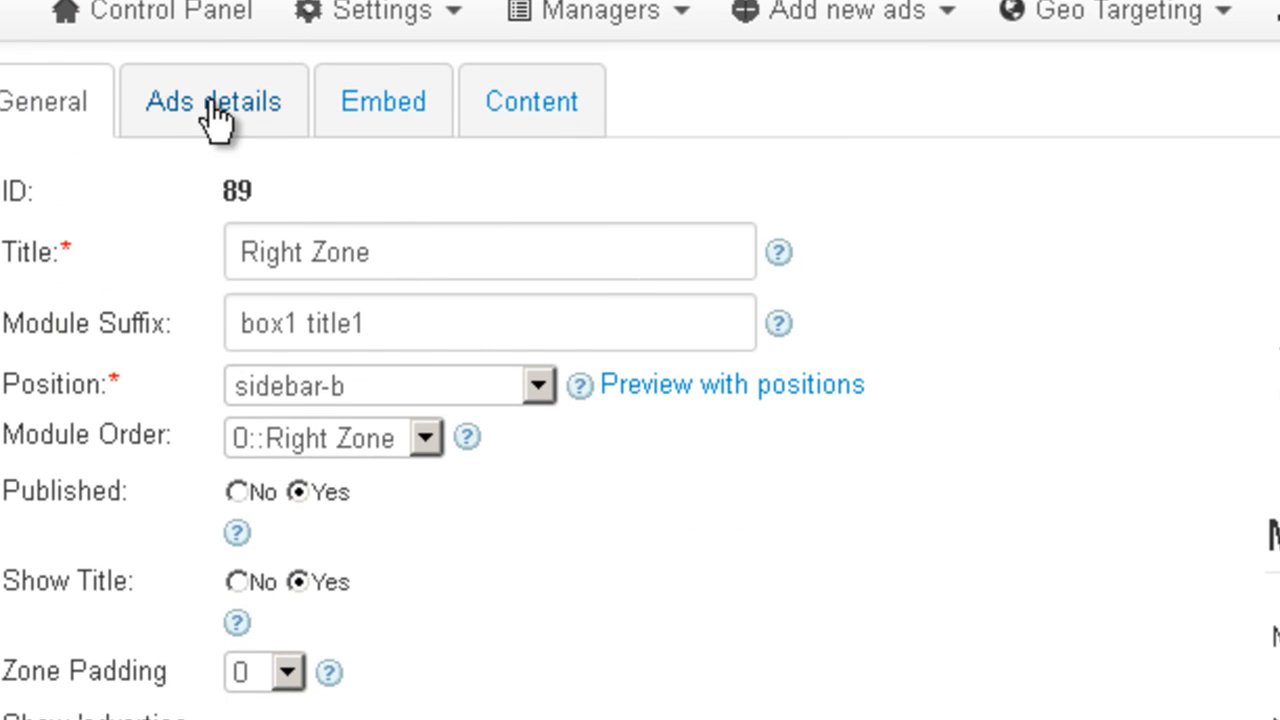
pyautogui.click(210, 100)
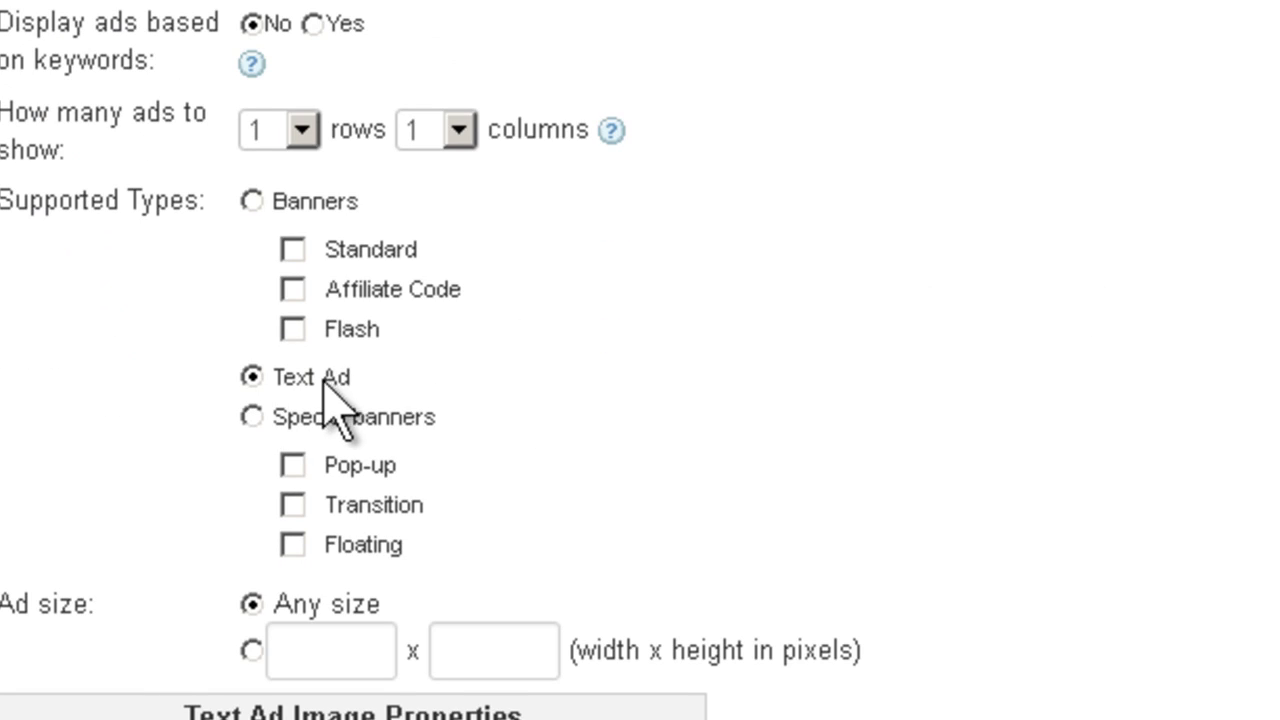
pyautogui.scroll(-3)
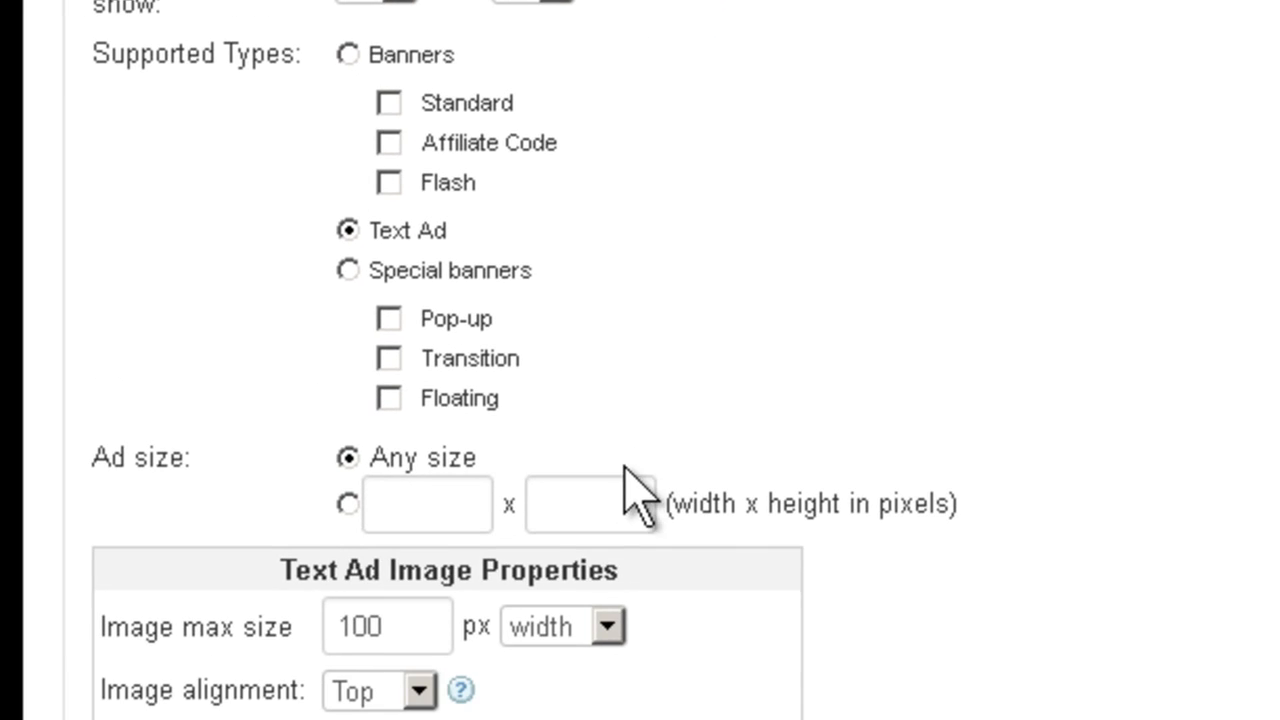
pyautogui.scroll(-3)
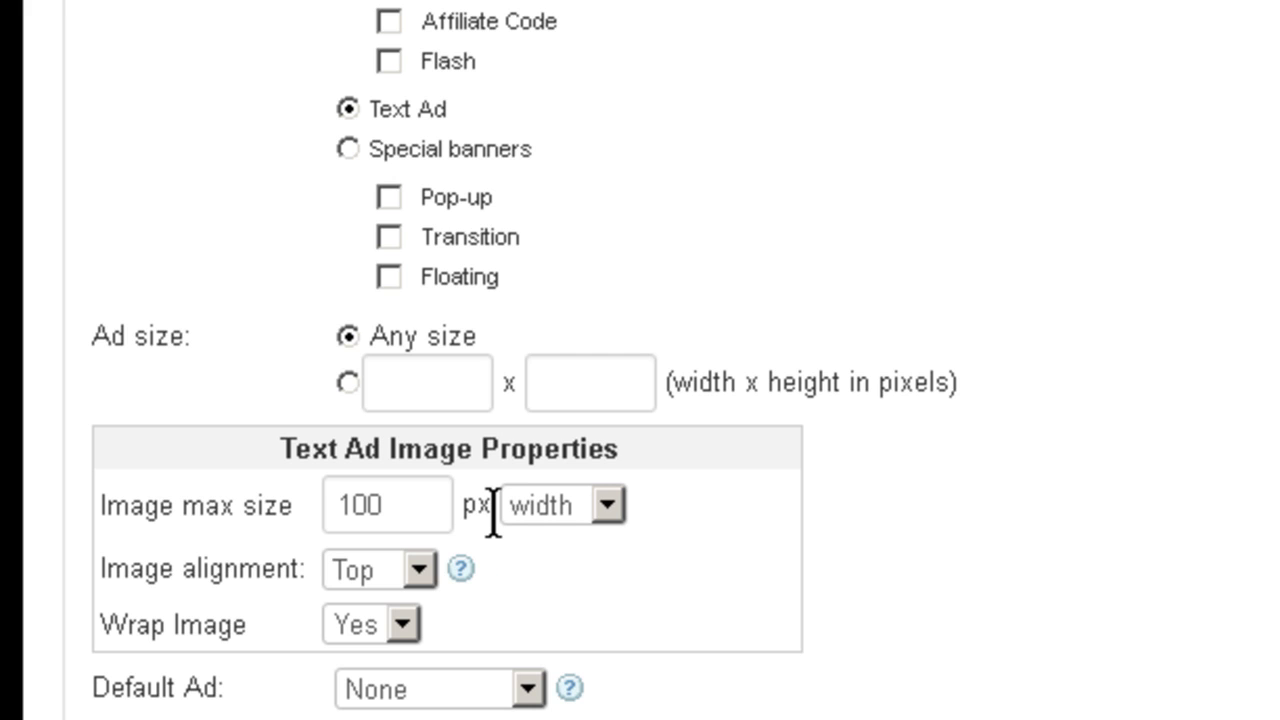
pyautogui.moveTo(384, 628)
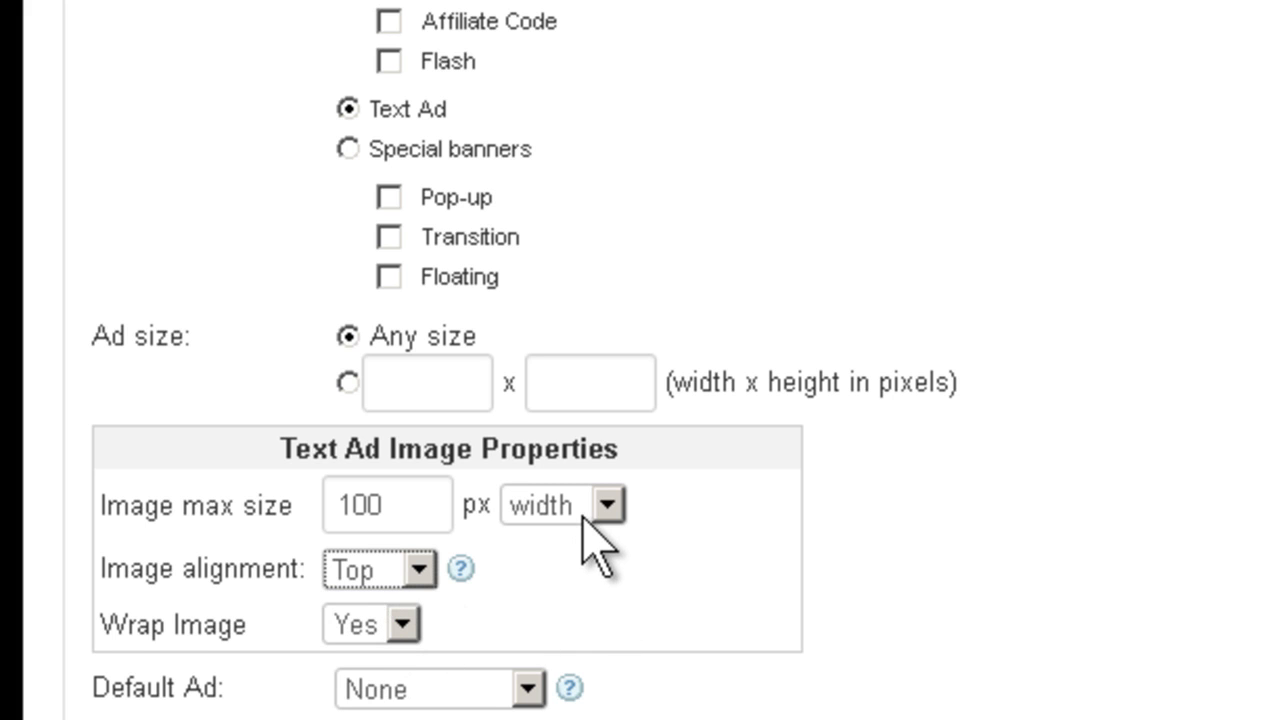
pyautogui.scroll(3)
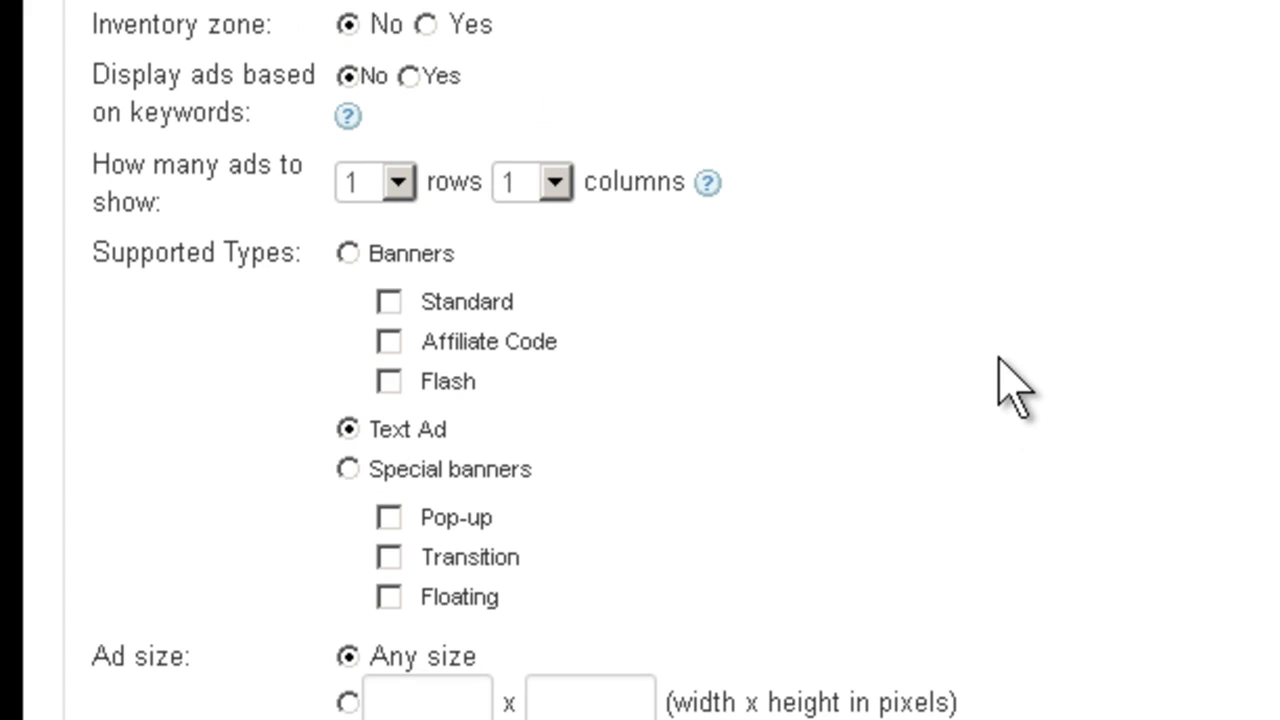
pyautogui.scroll(-3)
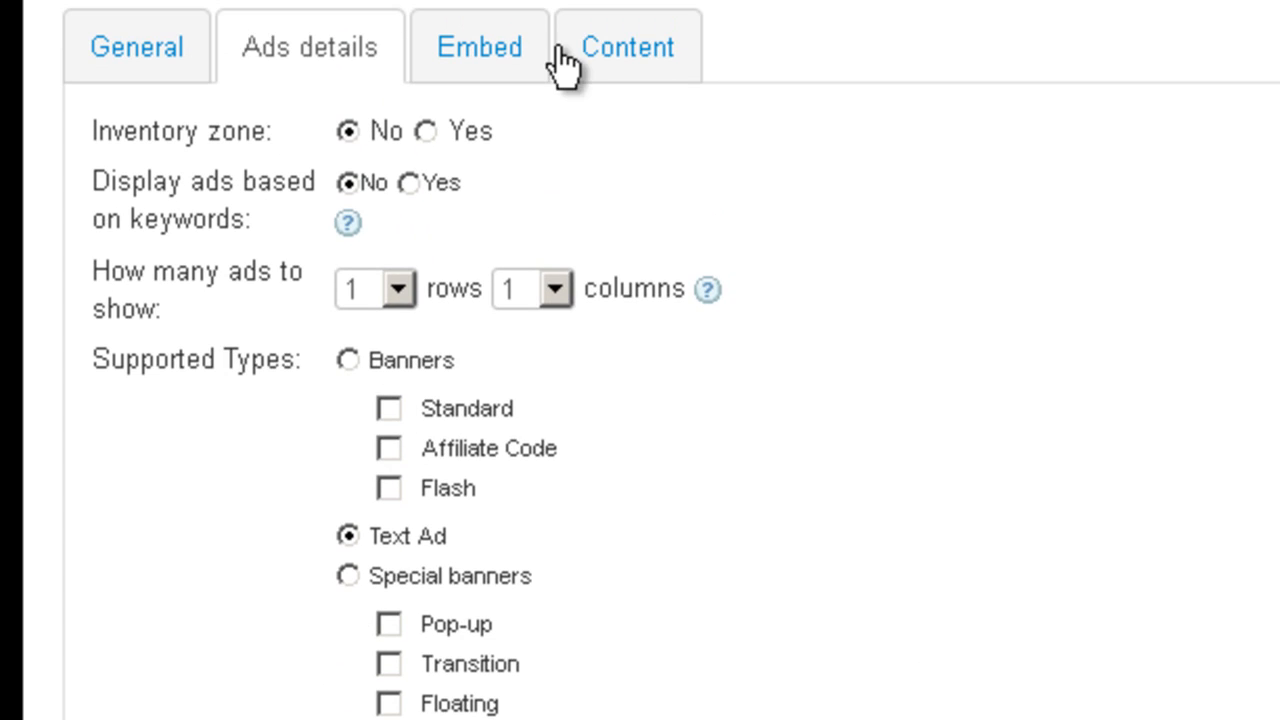
pyautogui.click(938, 110)
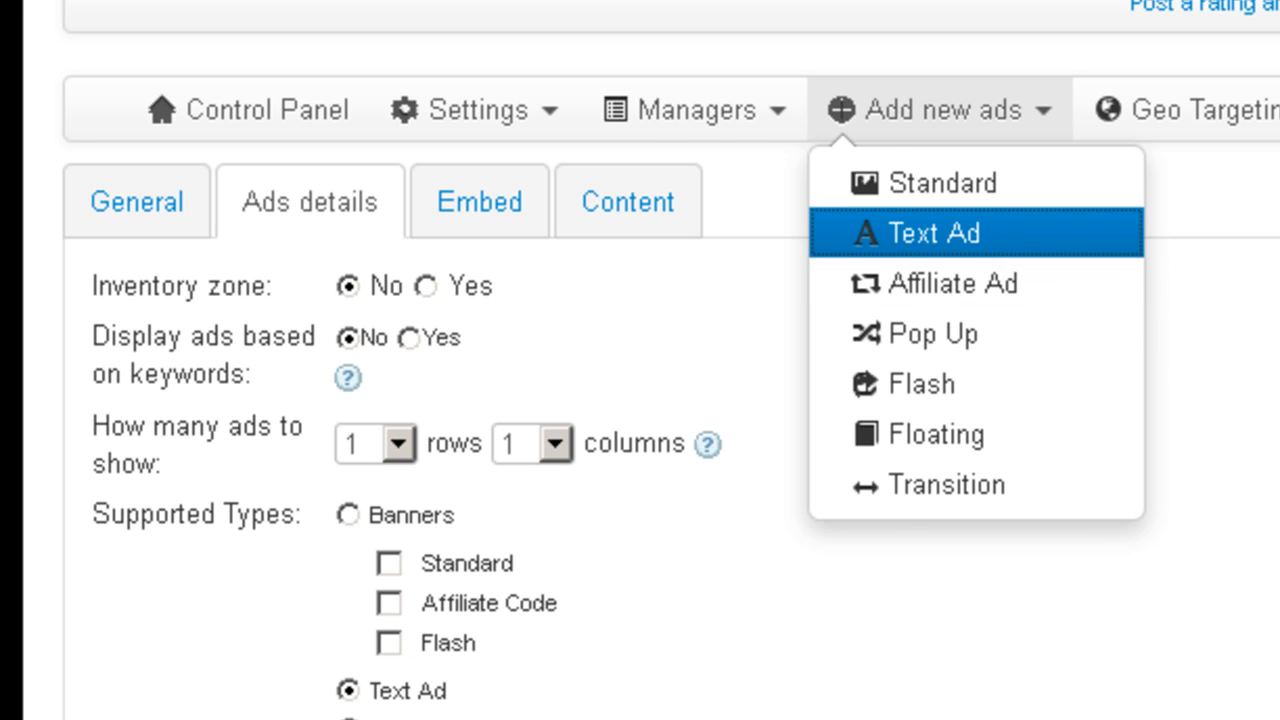
pyautogui.click(932, 232)
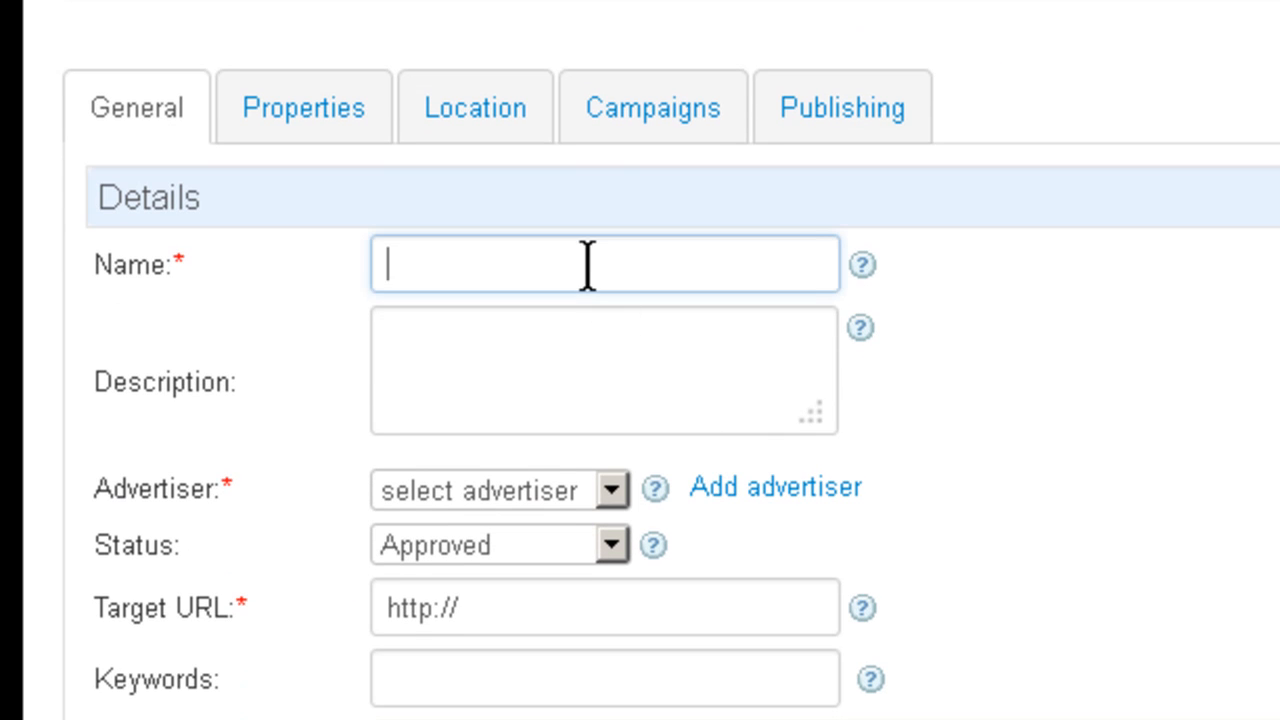
pyautogui.write('i')
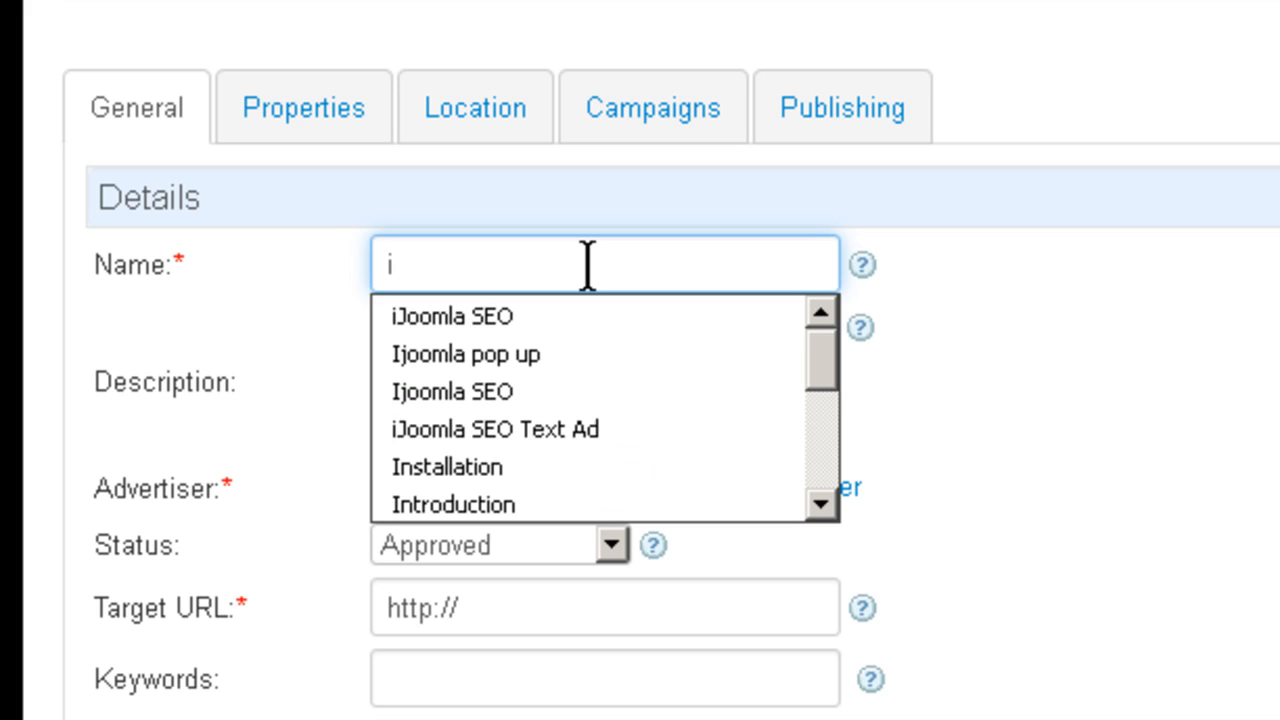
pyautogui.click(492, 428)
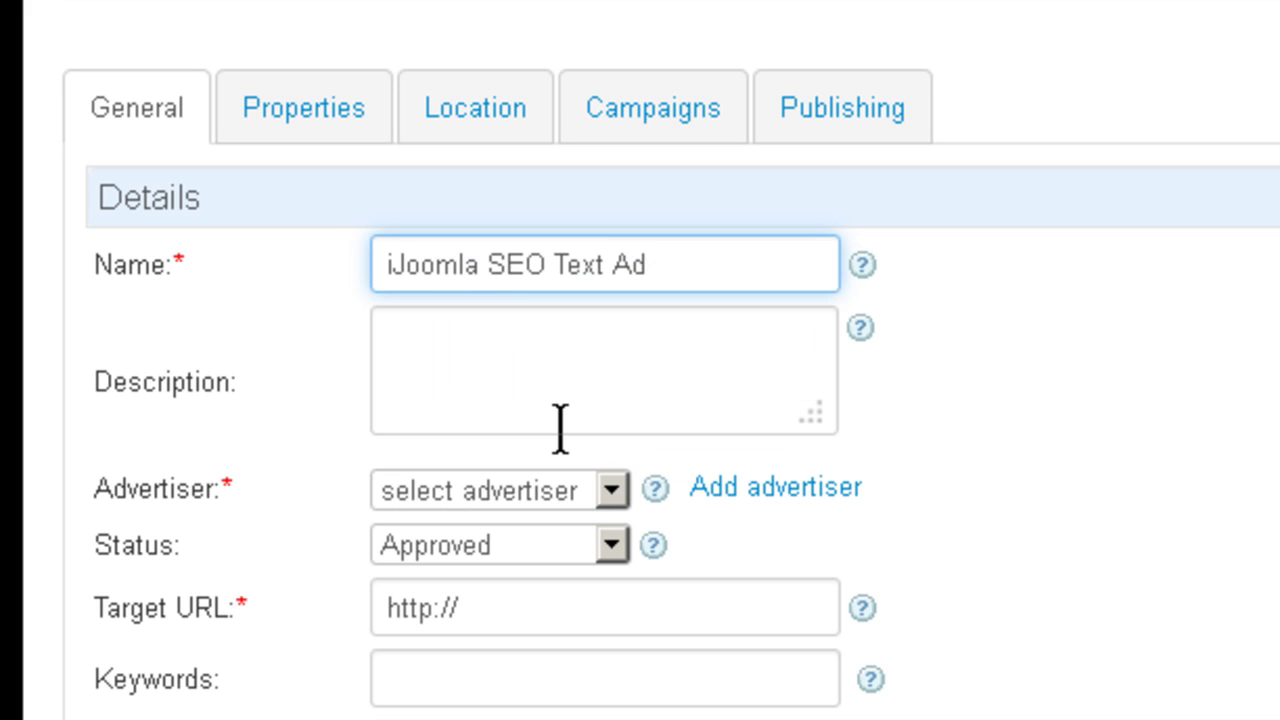
pyautogui.moveTo(510, 430)
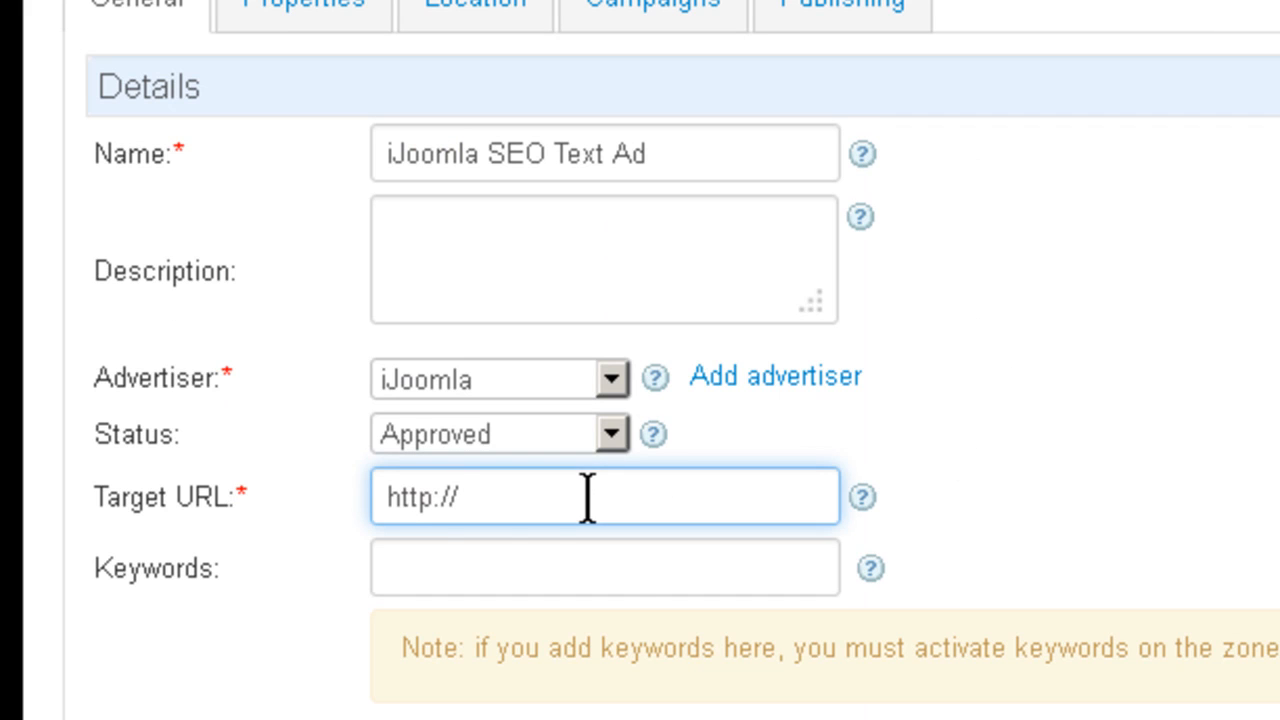
pyautogui.write('seo.ijoomla.com')
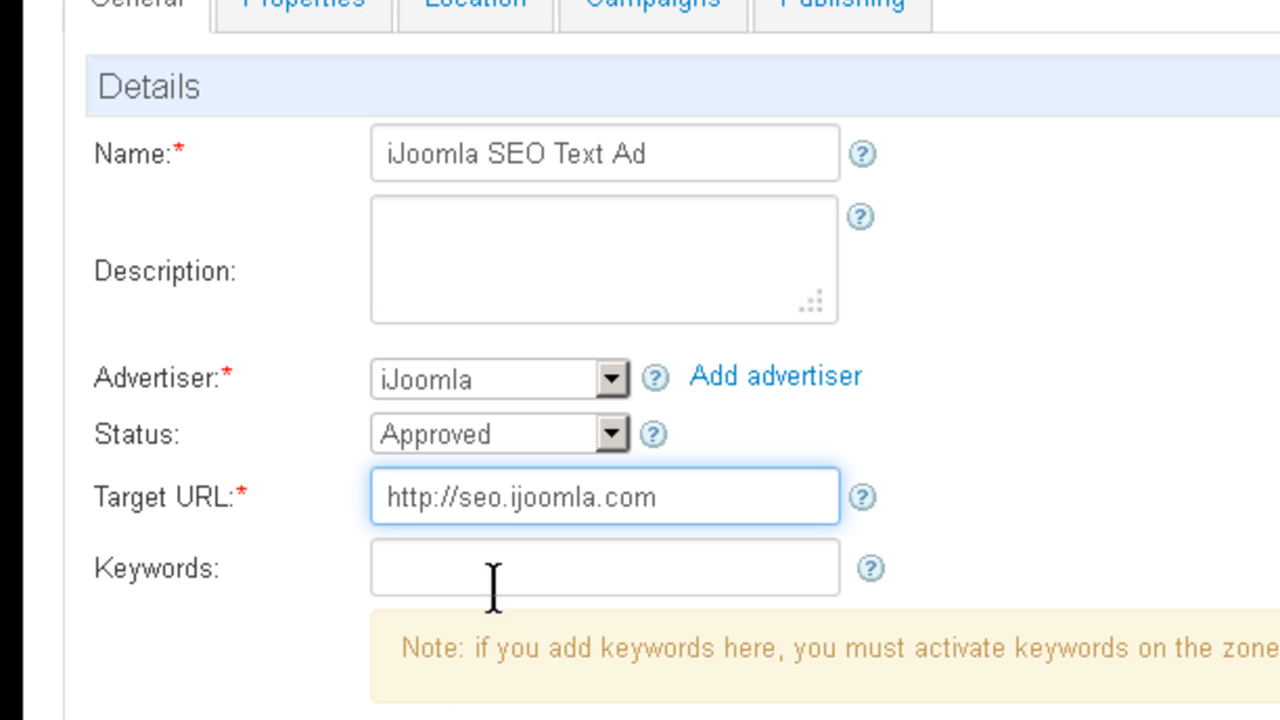
pyautogui.moveTo(456, 644)
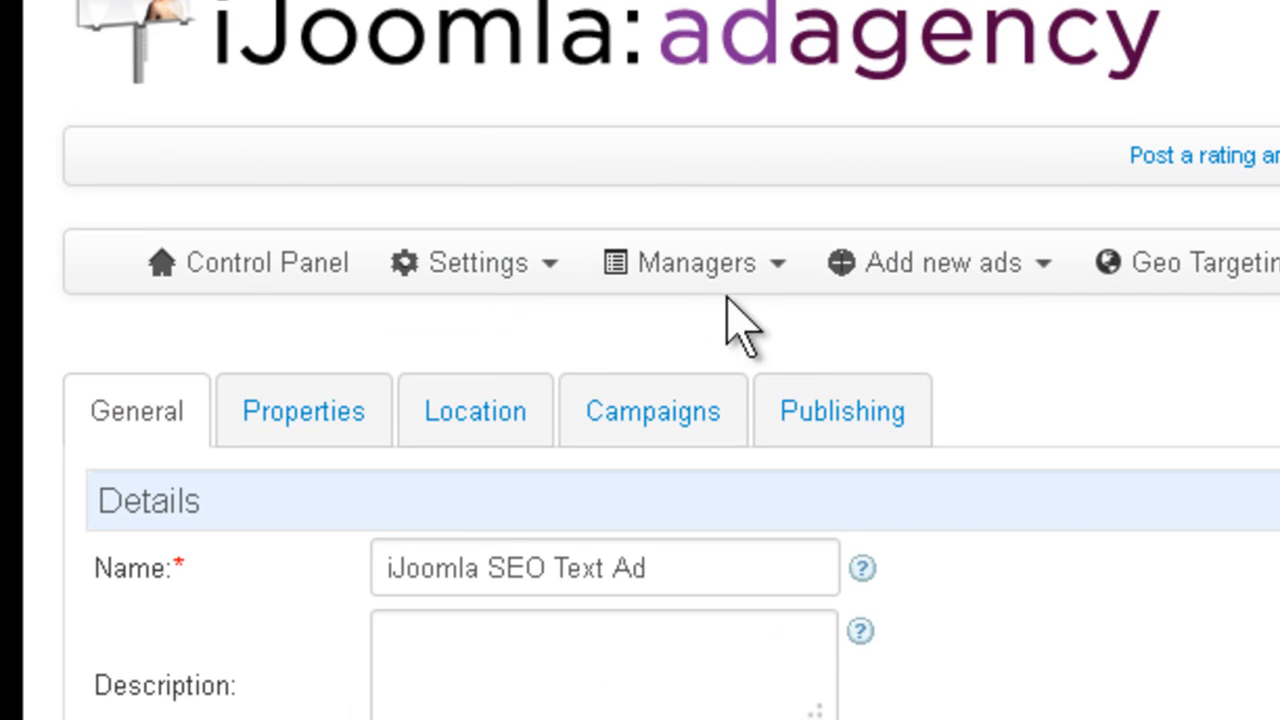
pyautogui.click(684, 262)
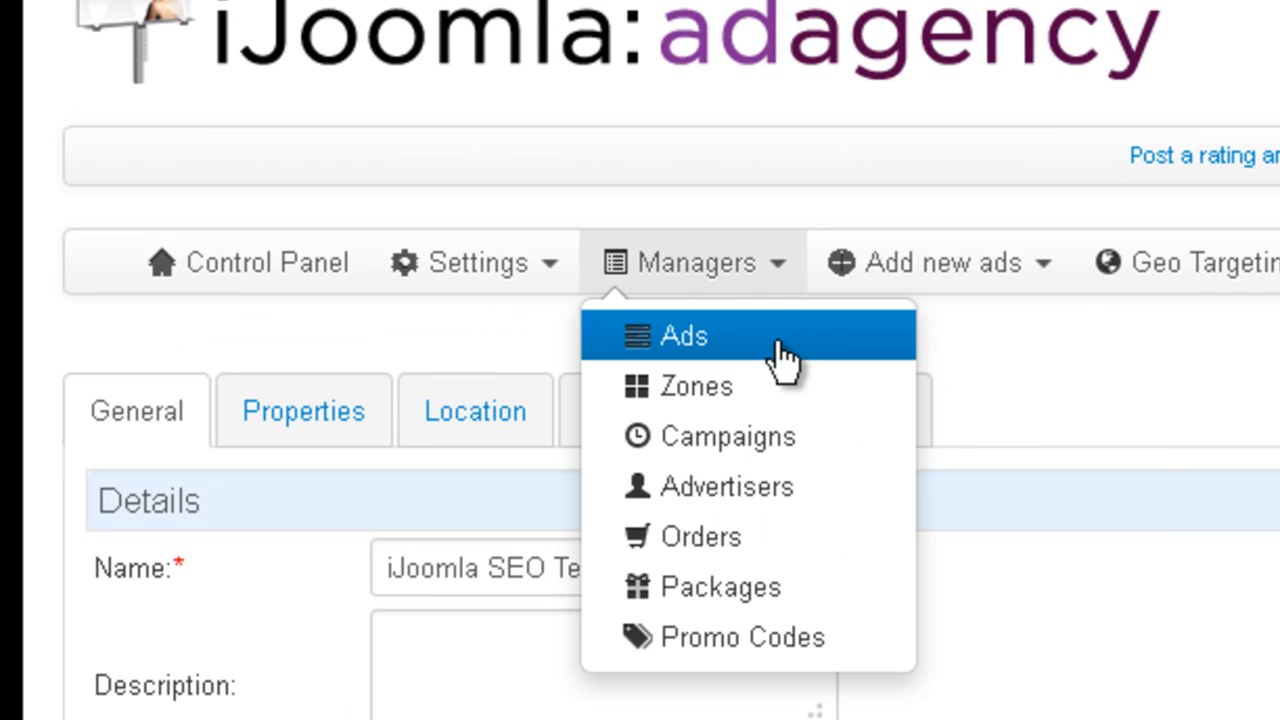
pyautogui.click(936, 262)
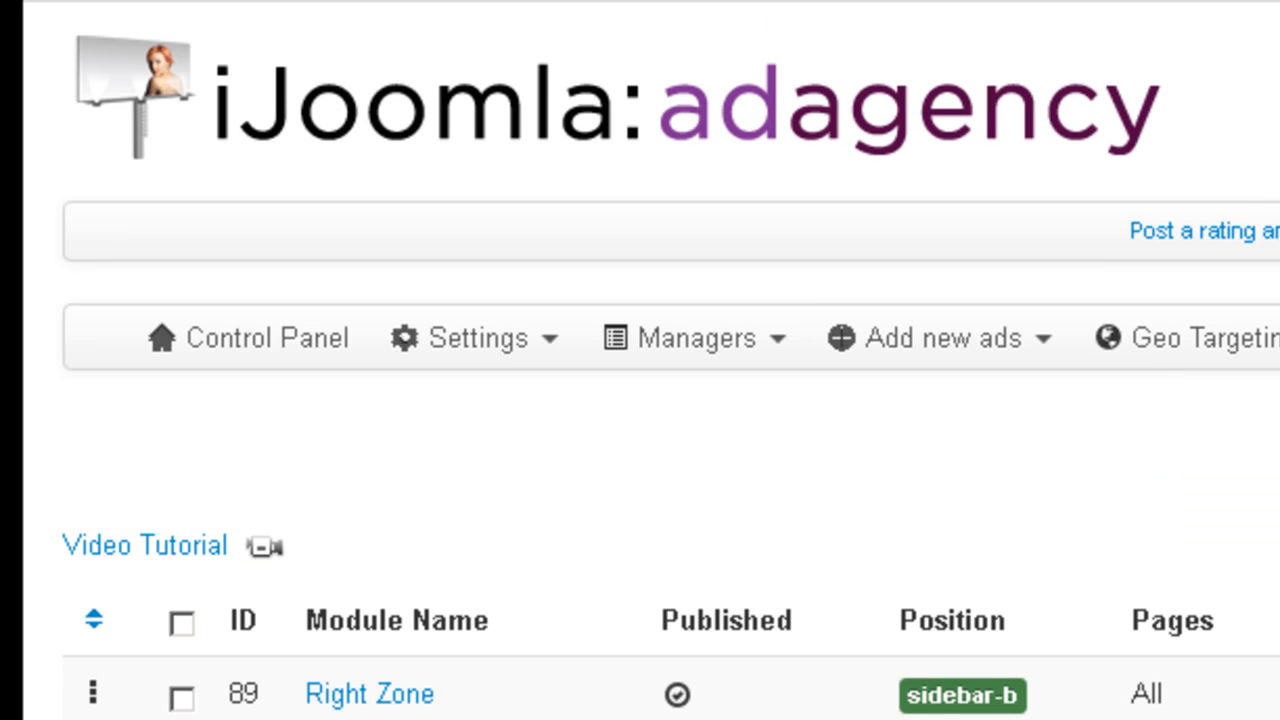
pyautogui.scroll(-3)
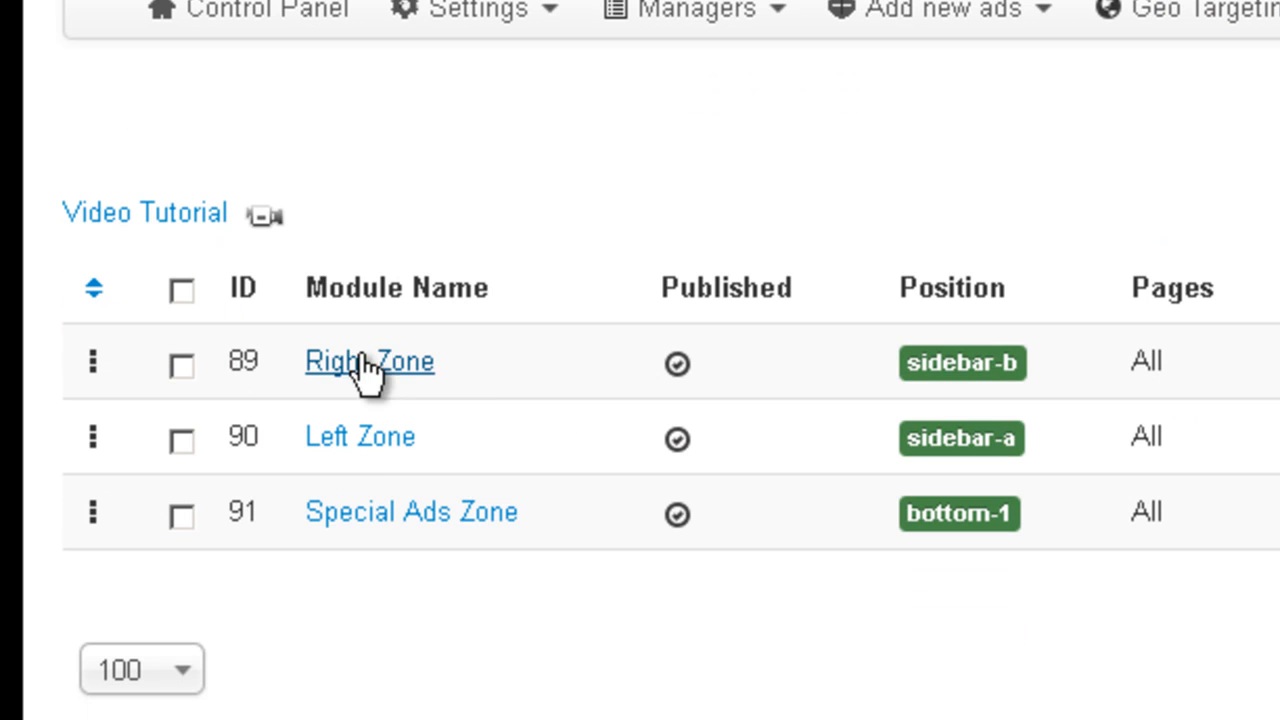
pyautogui.click(368, 360)
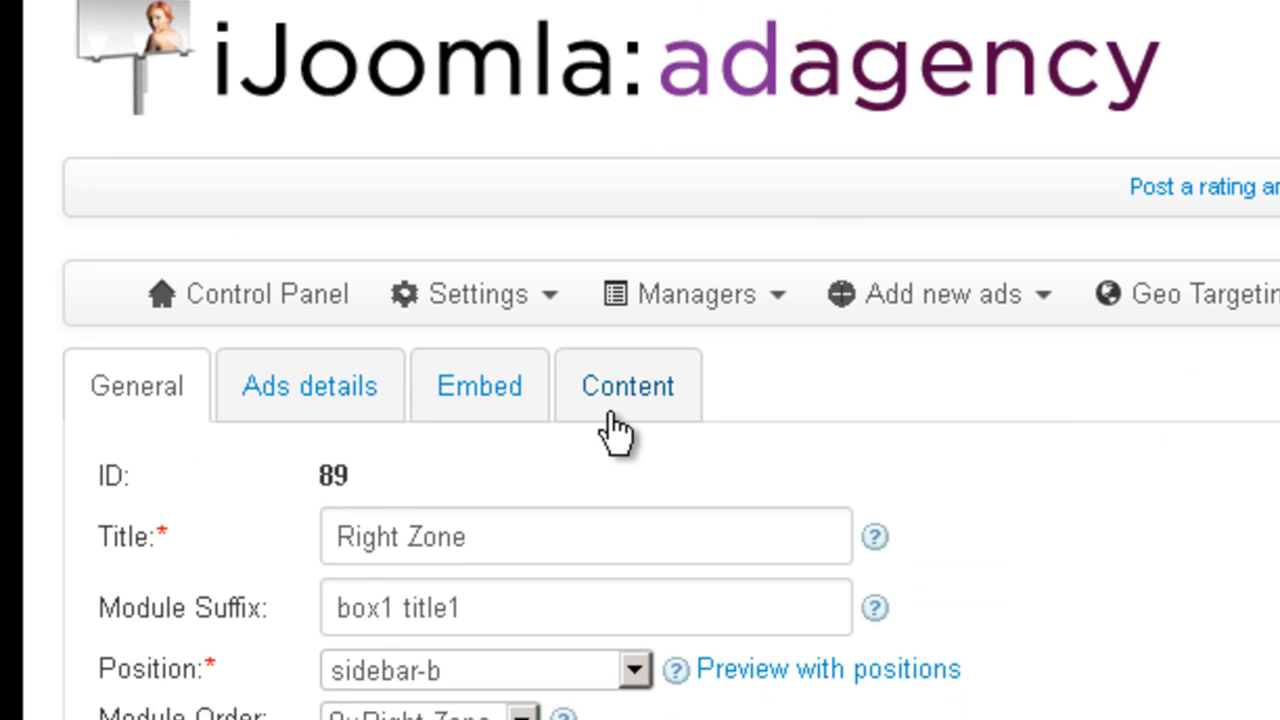
pyautogui.click(308, 384)
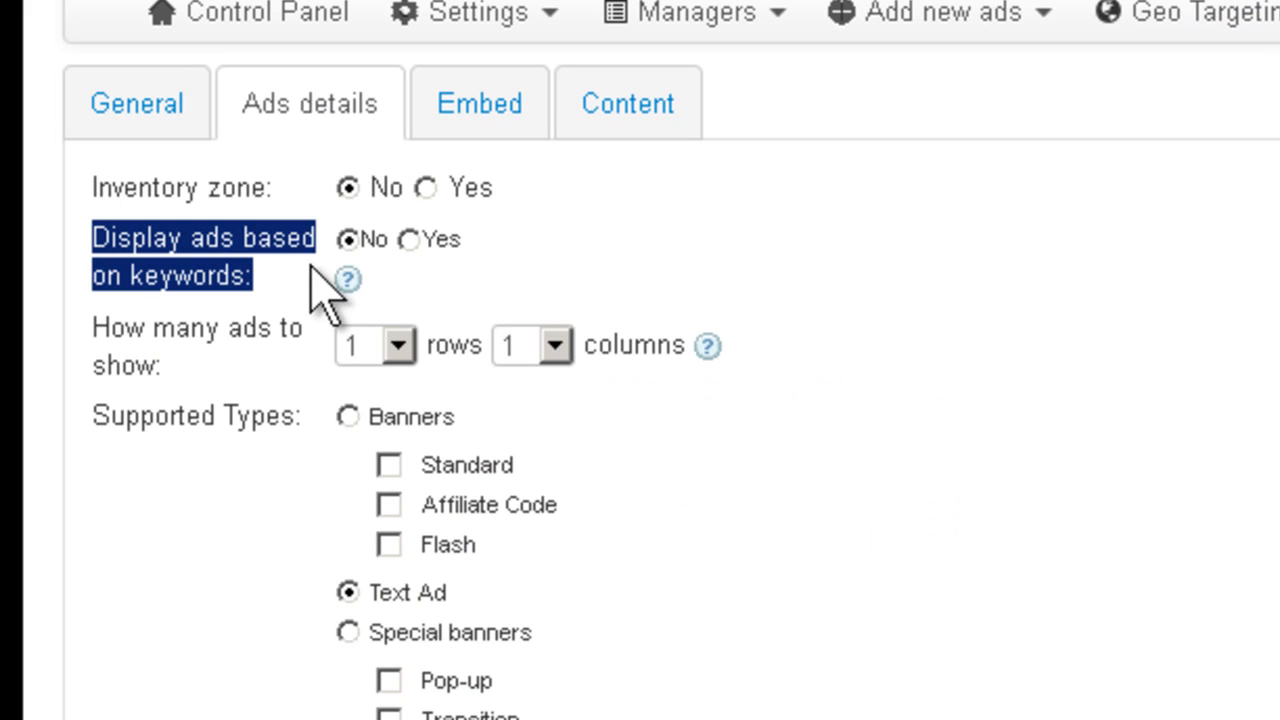
pyautogui.moveTo(330, 296)
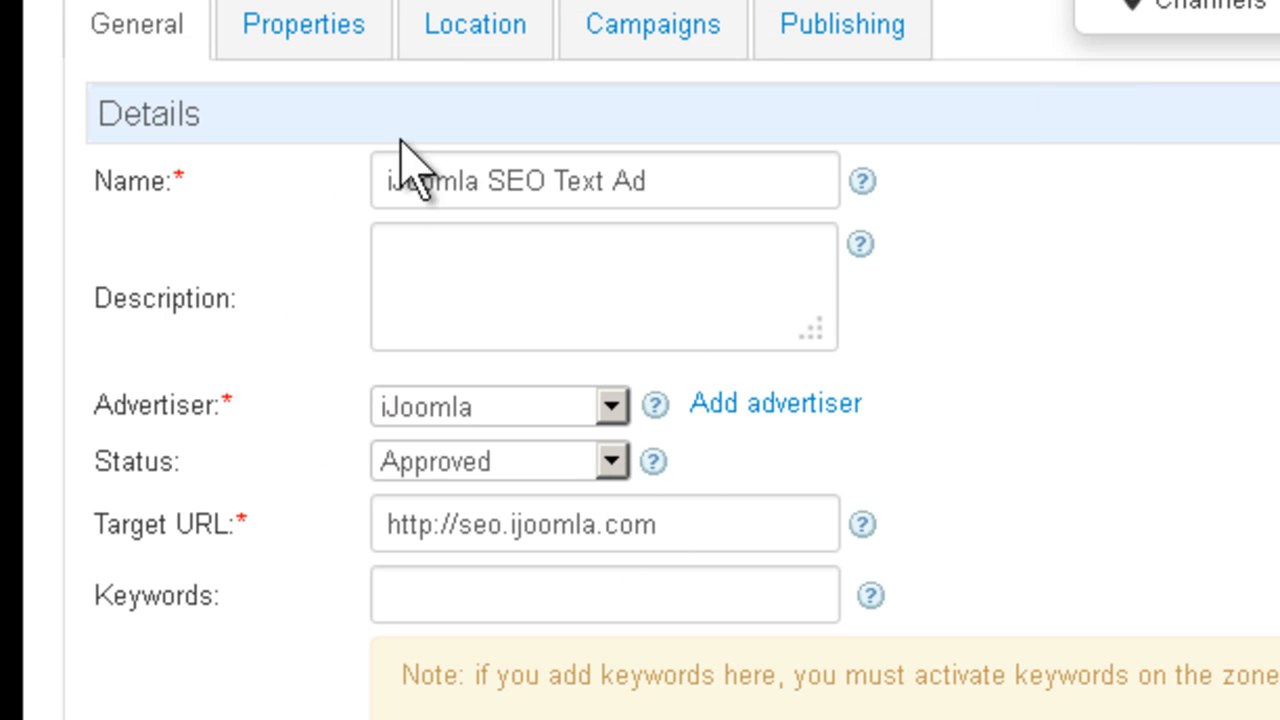
# - Set title 'Become a search engine magnet!', body 'Use ijoomla seo today!' and action text 'Learn More!'
pyautogui.click(304, 24)
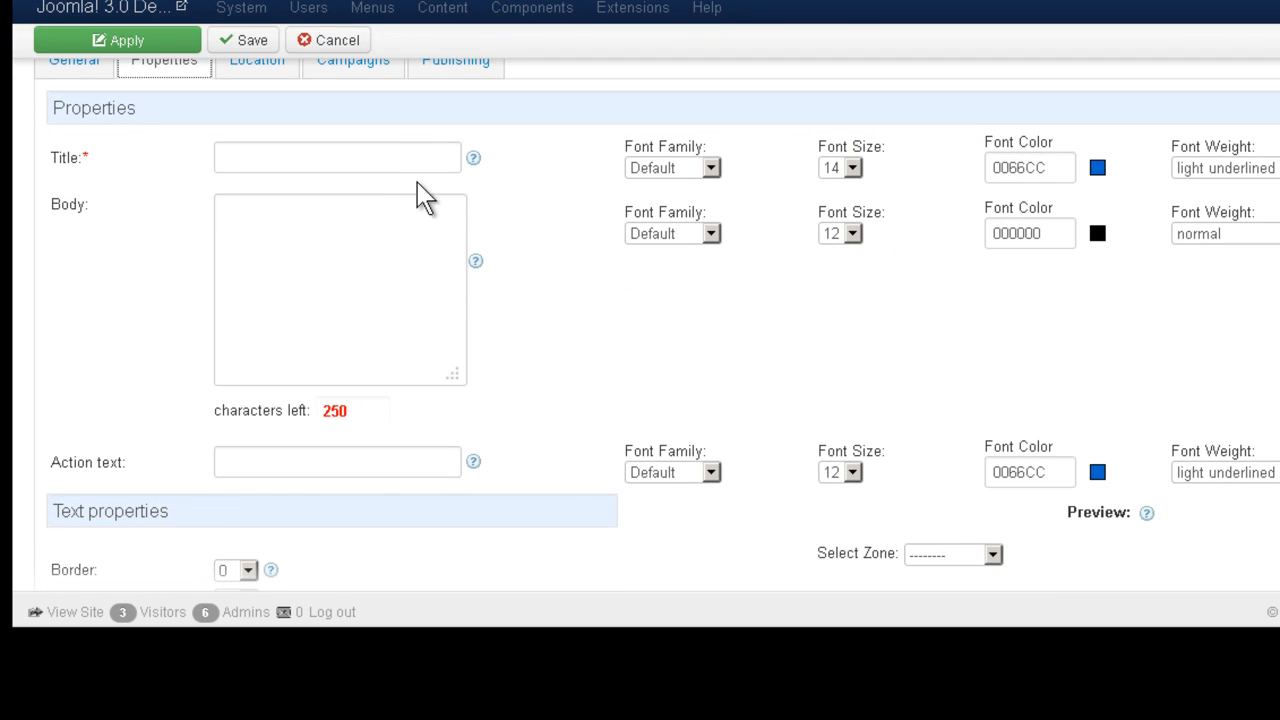
pyautogui.click(336, 156)
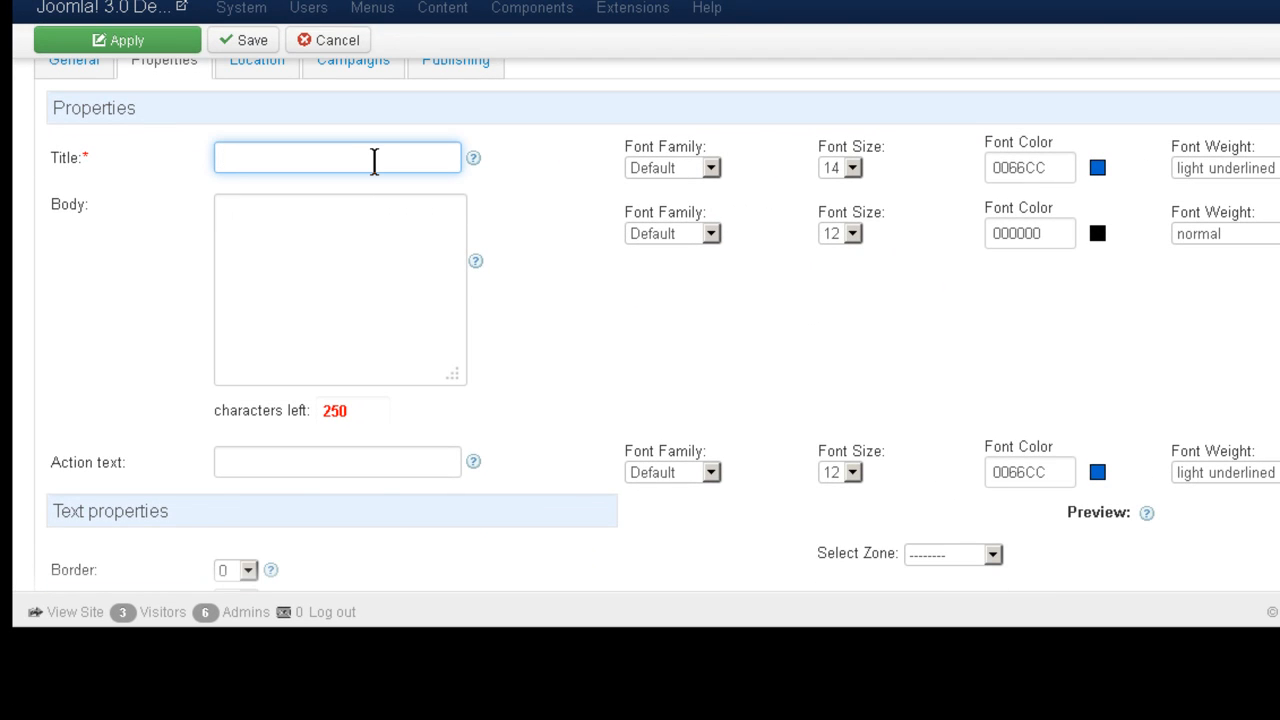
pyautogui.write('Become a search engine magnet!')
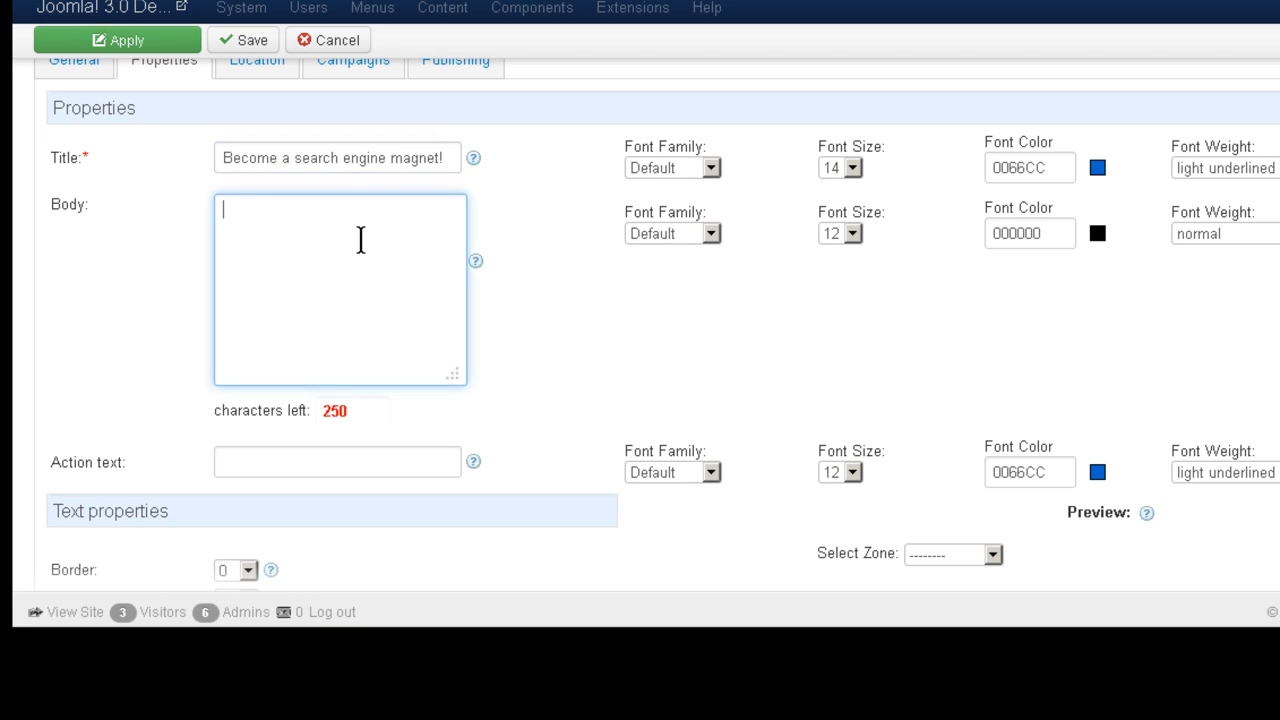
pyautogui.write('Use ijoomla')
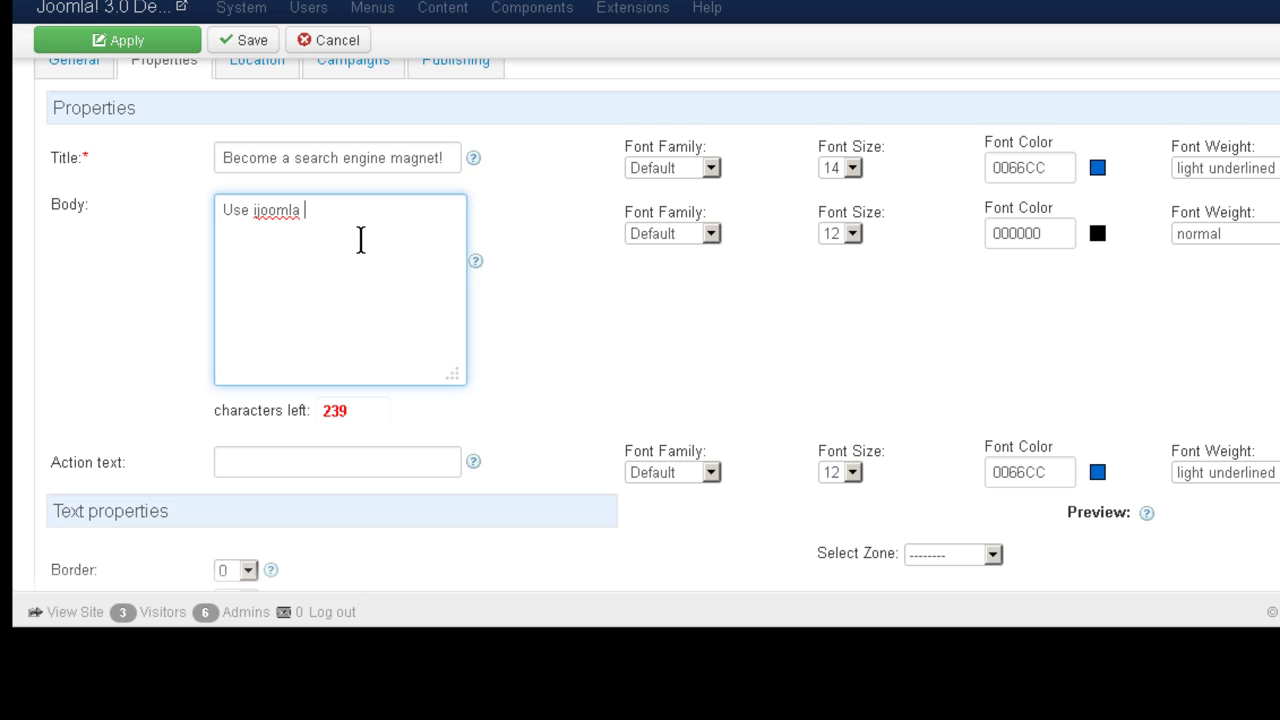
pyautogui.write('set')
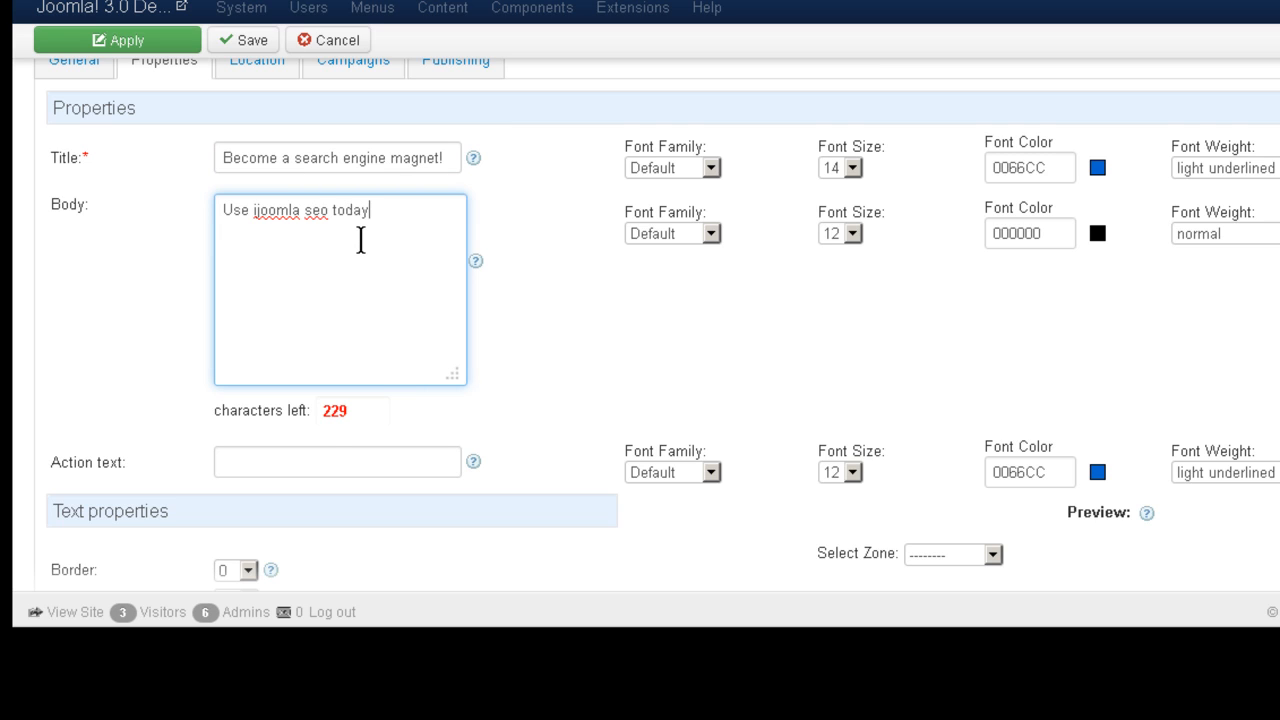
pyautogui.write('!')
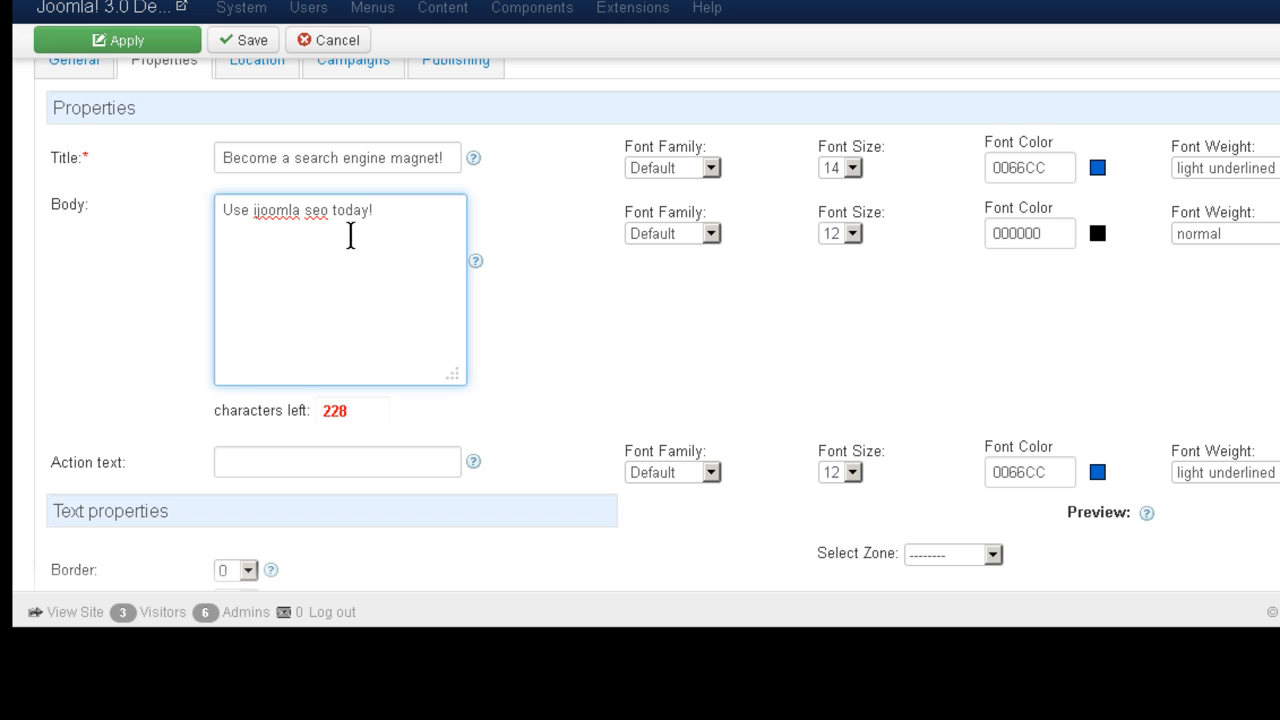
pyautogui.scroll(-3)
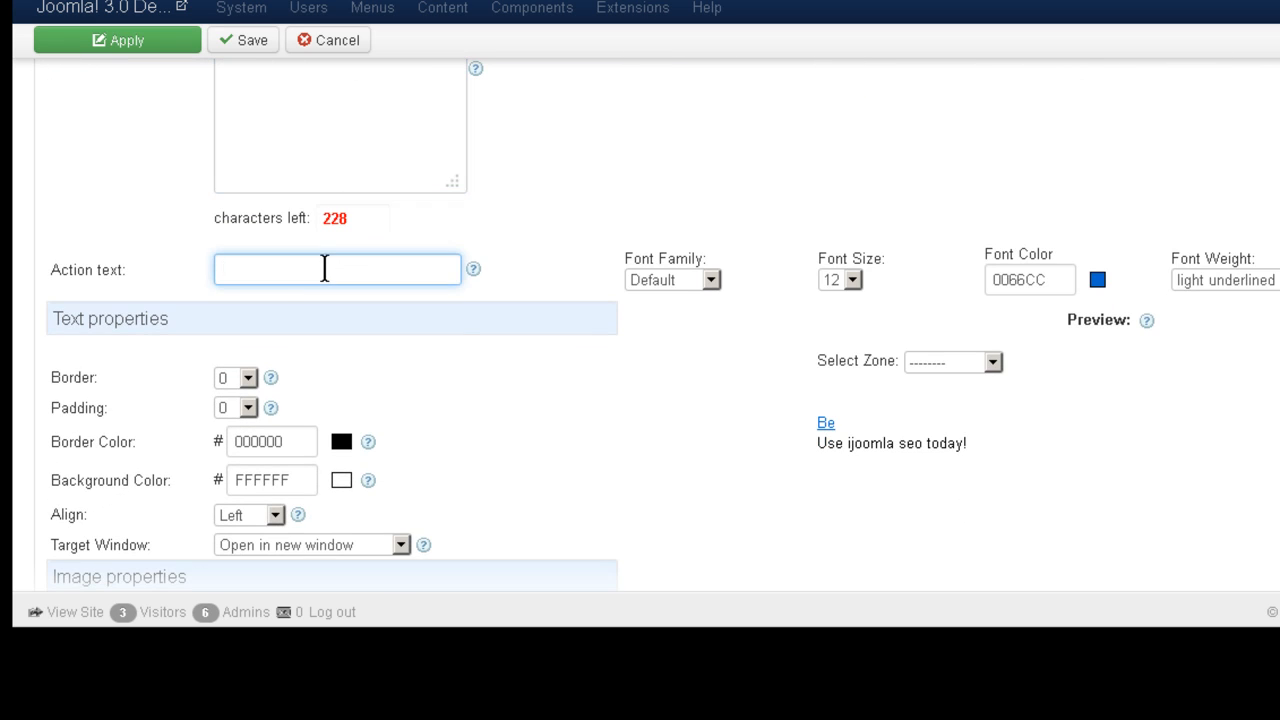
pyautogui.write('Learn More!')
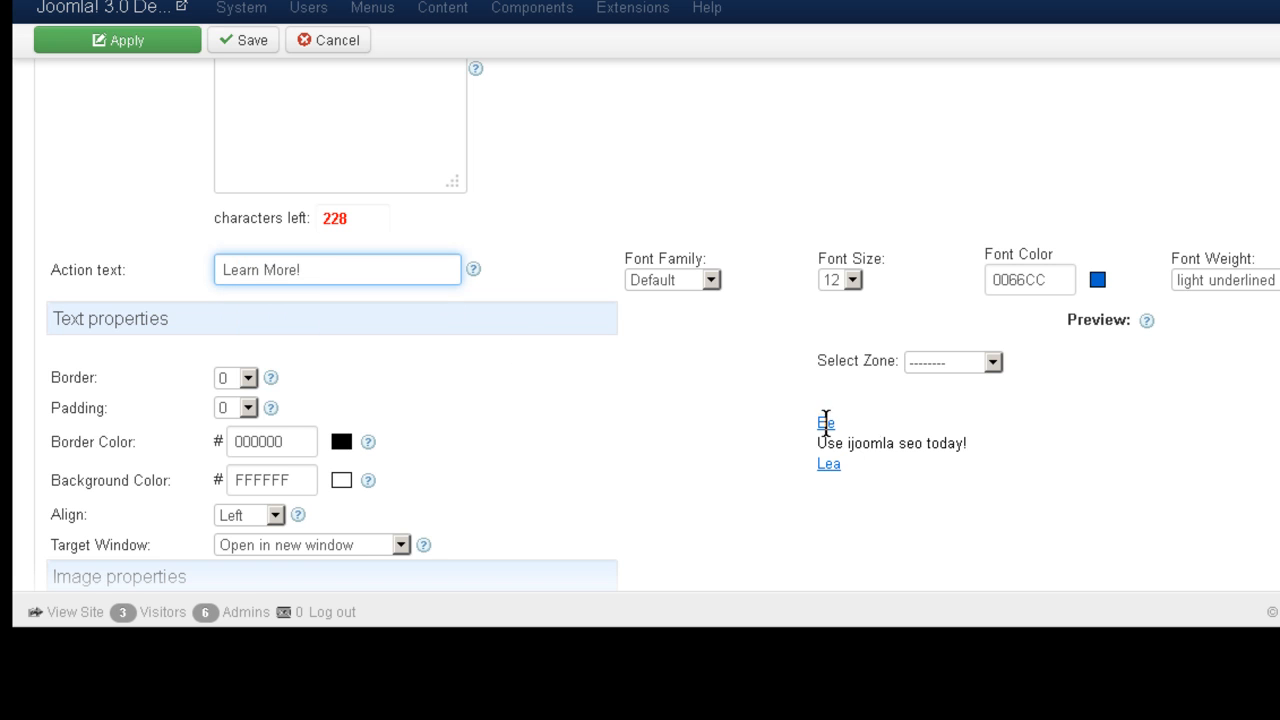
pyautogui.scroll(-3)
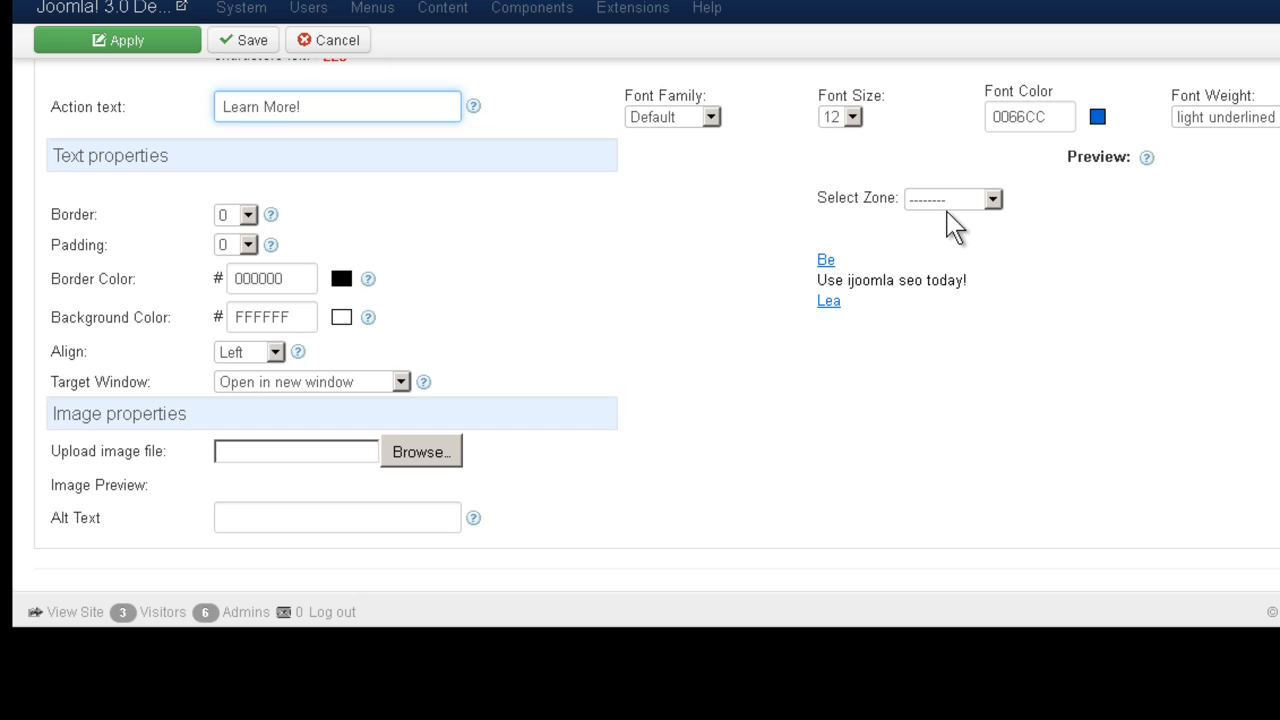
# - Upload the magnet image and preview the ad in Right Zone
pyautogui.click(988, 198)
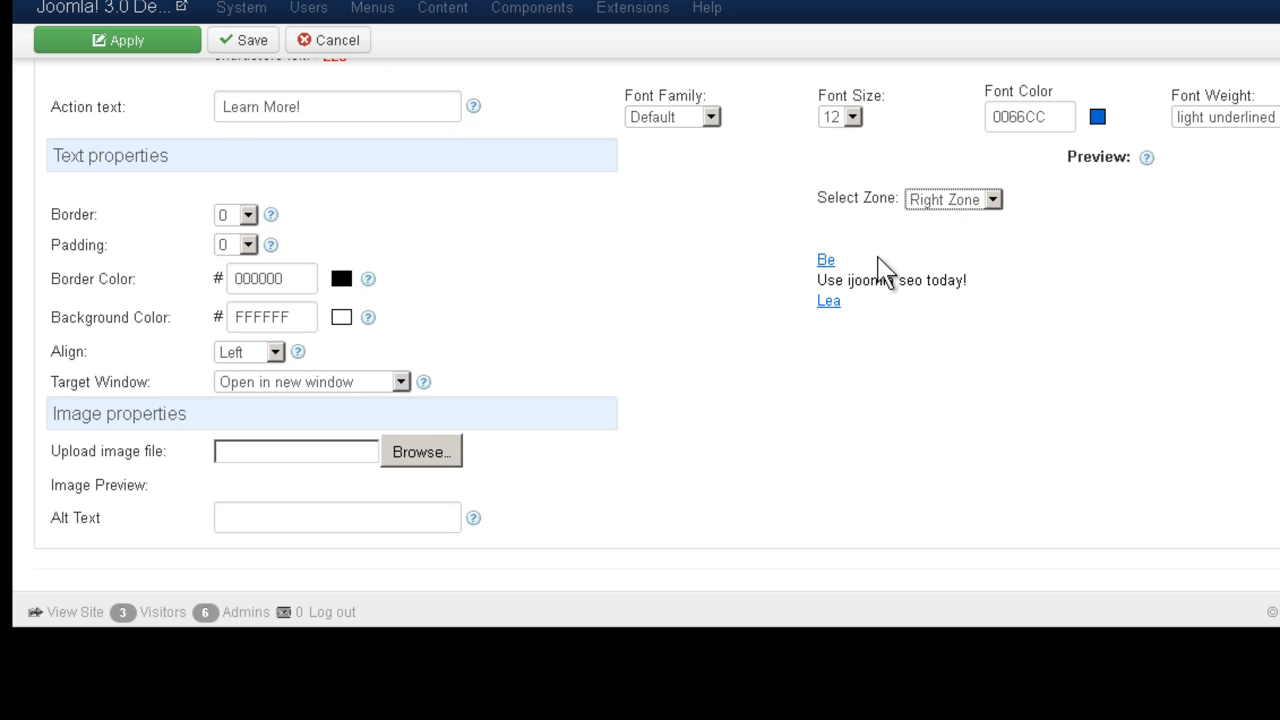
pyautogui.moveTo(752, 190)
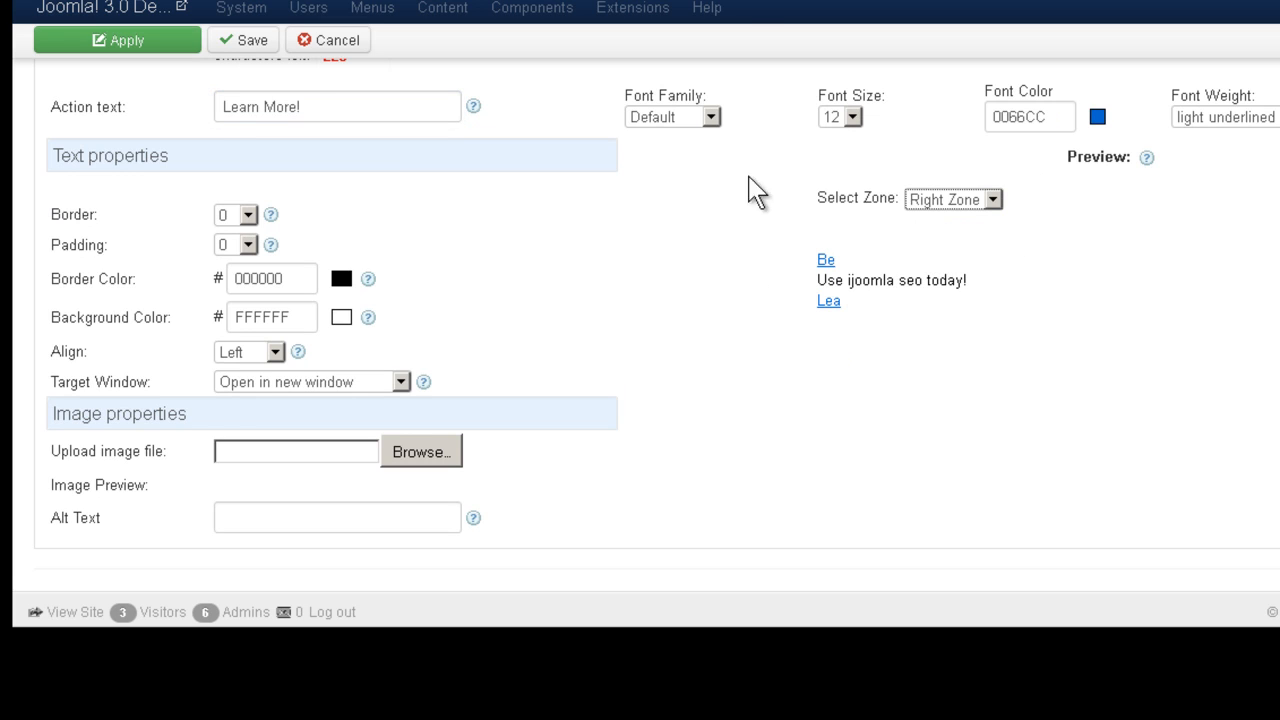
pyautogui.moveTo(596, 224)
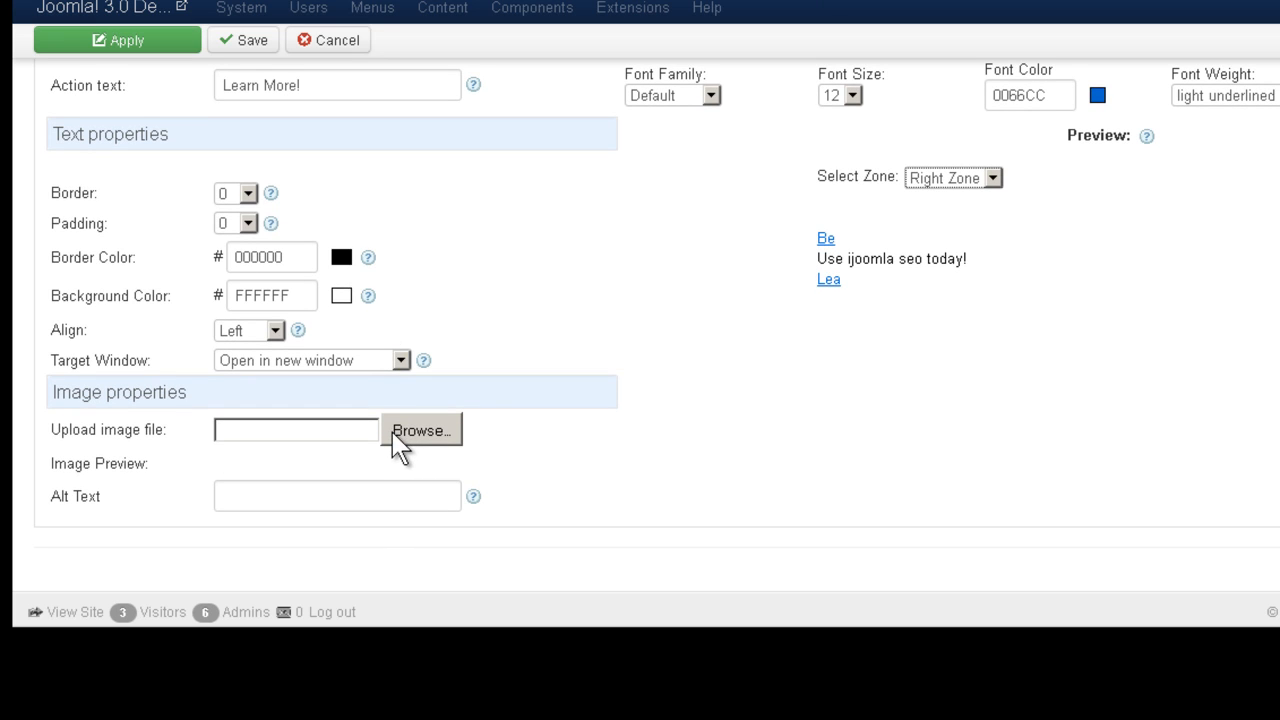
pyautogui.moveTo(380, 472)
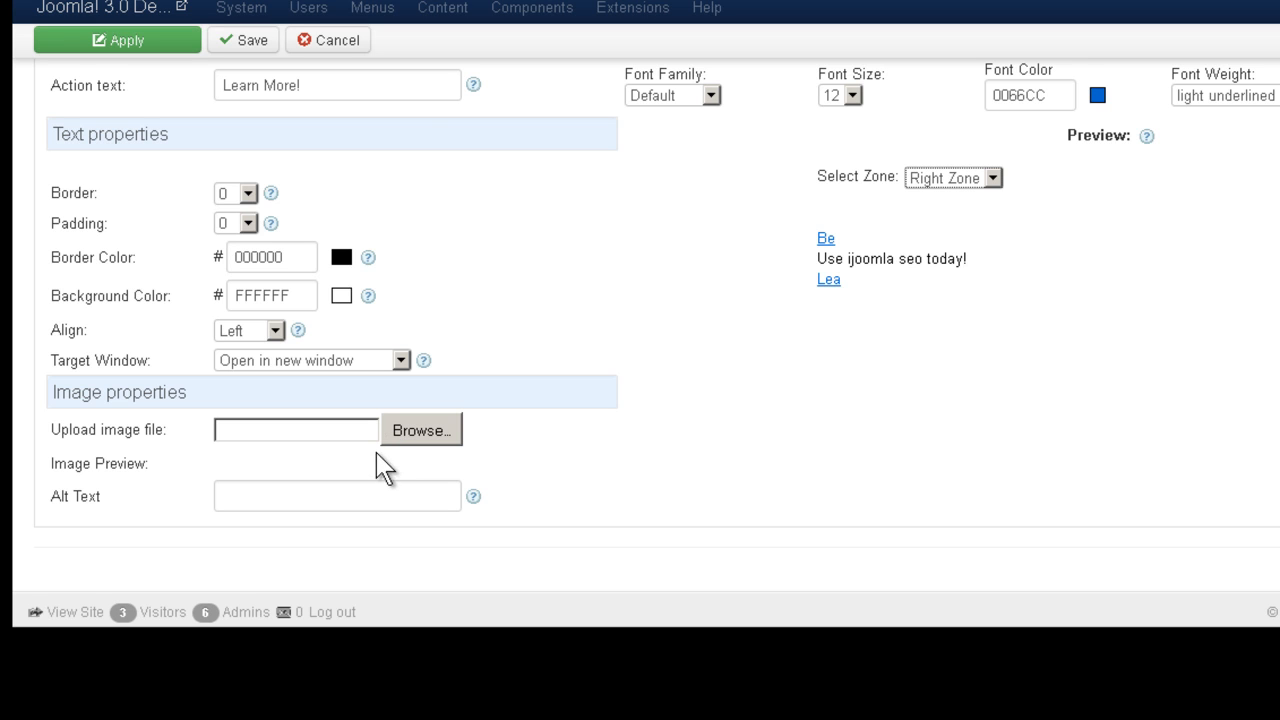
pyautogui.click(420, 428)
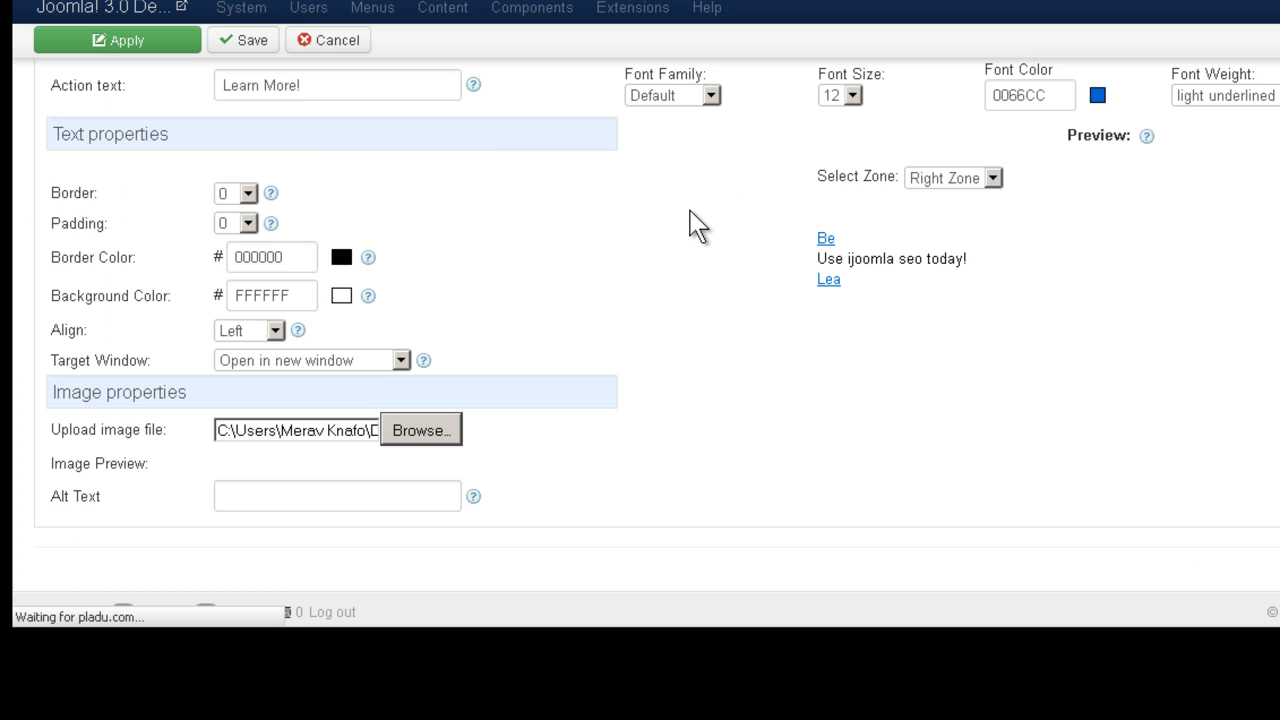
pyautogui.scroll(3)
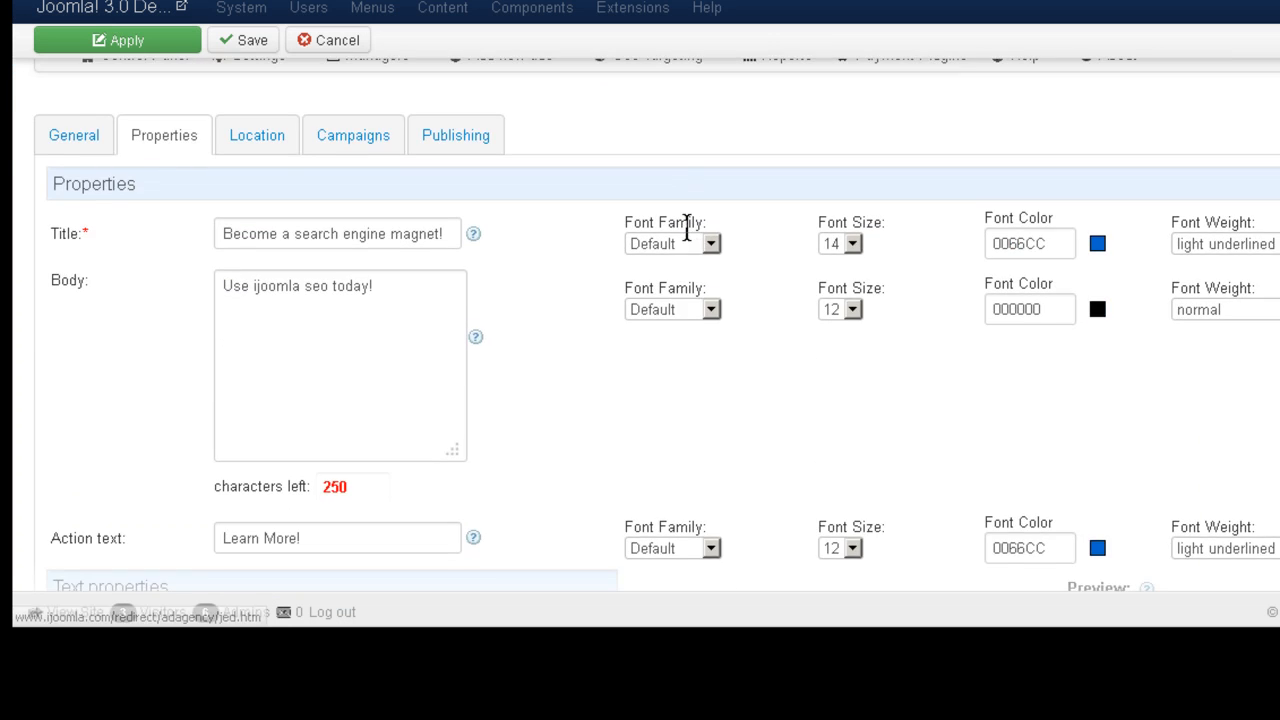
pyautogui.scroll(-3)
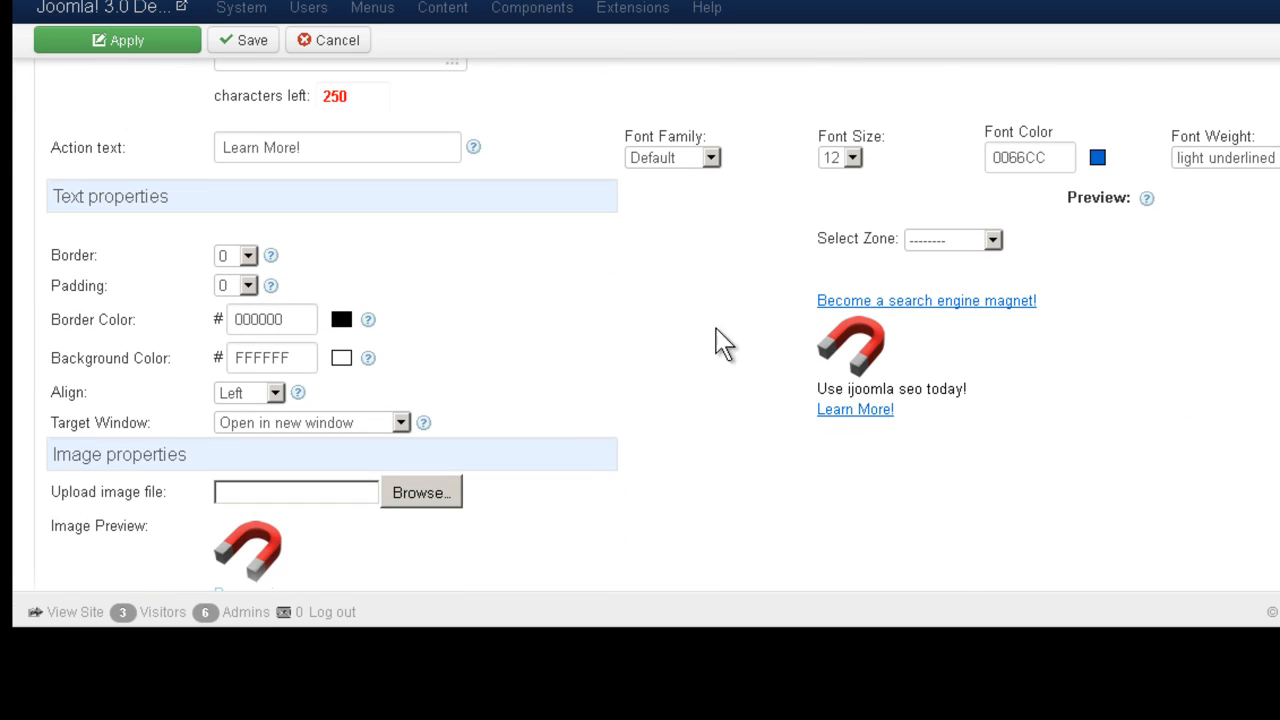
pyautogui.moveTo(842, 328)
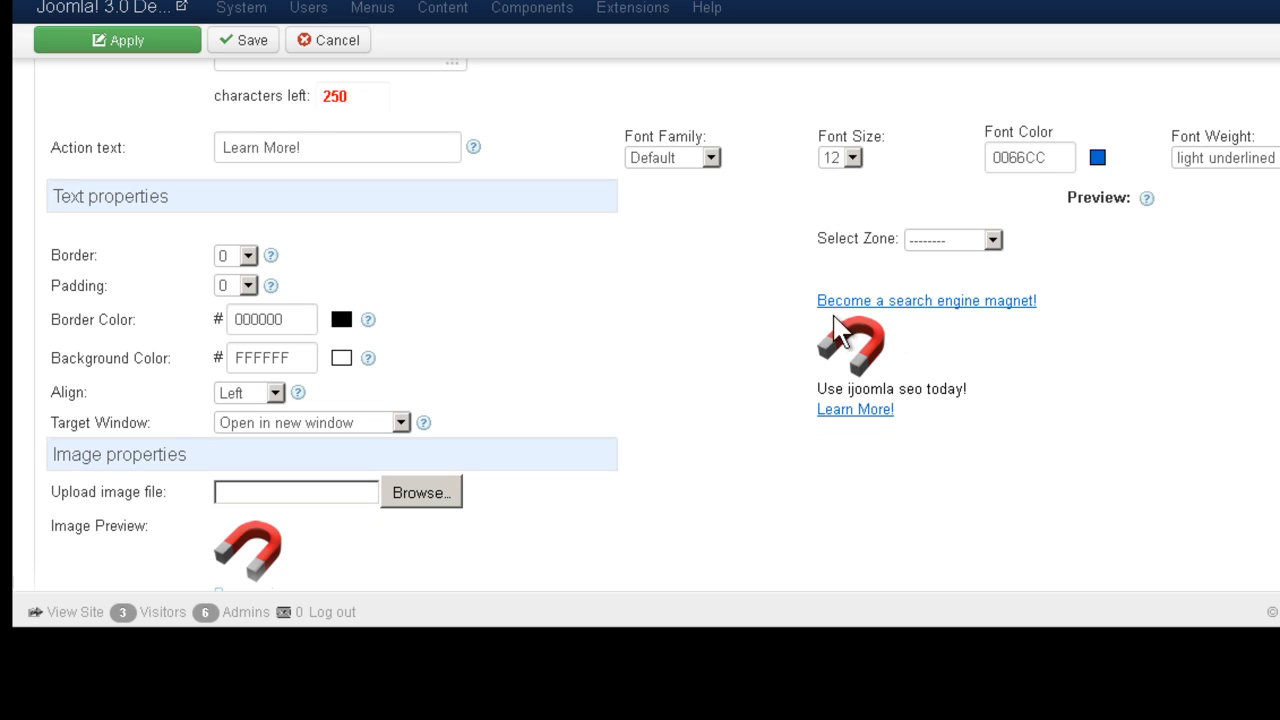
pyautogui.moveTo(874, 356)
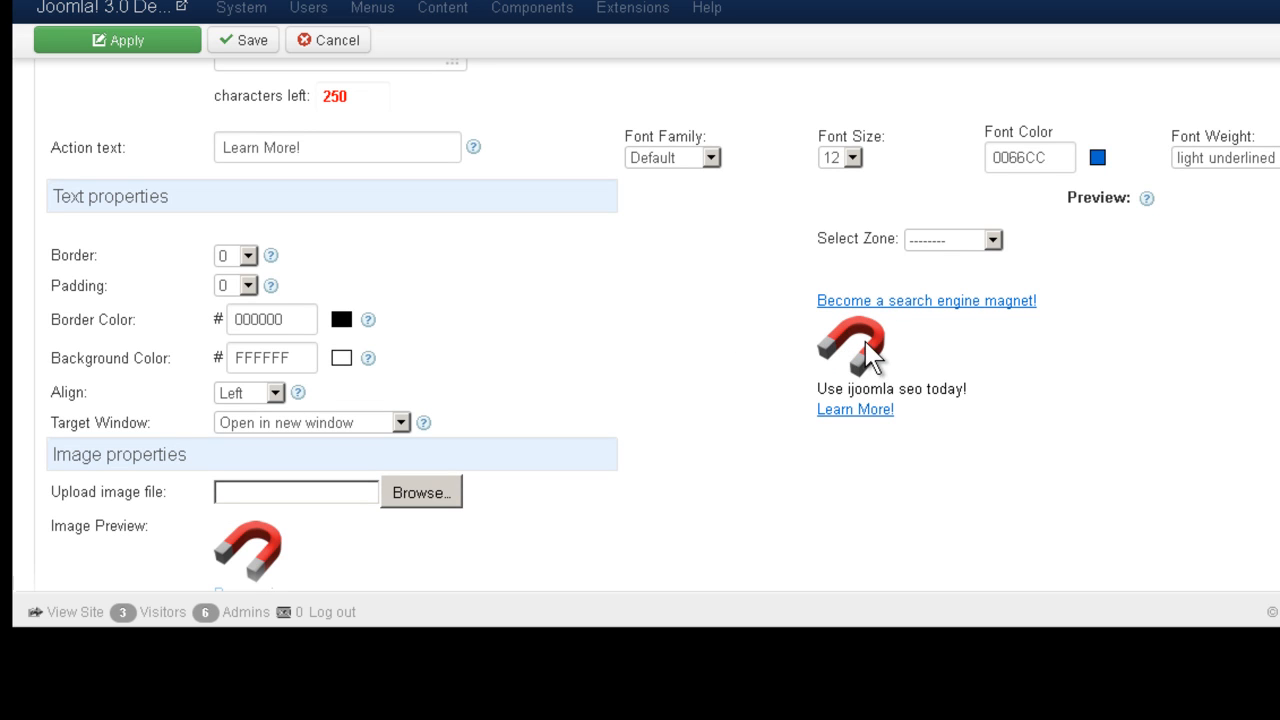
pyautogui.click(988, 240)
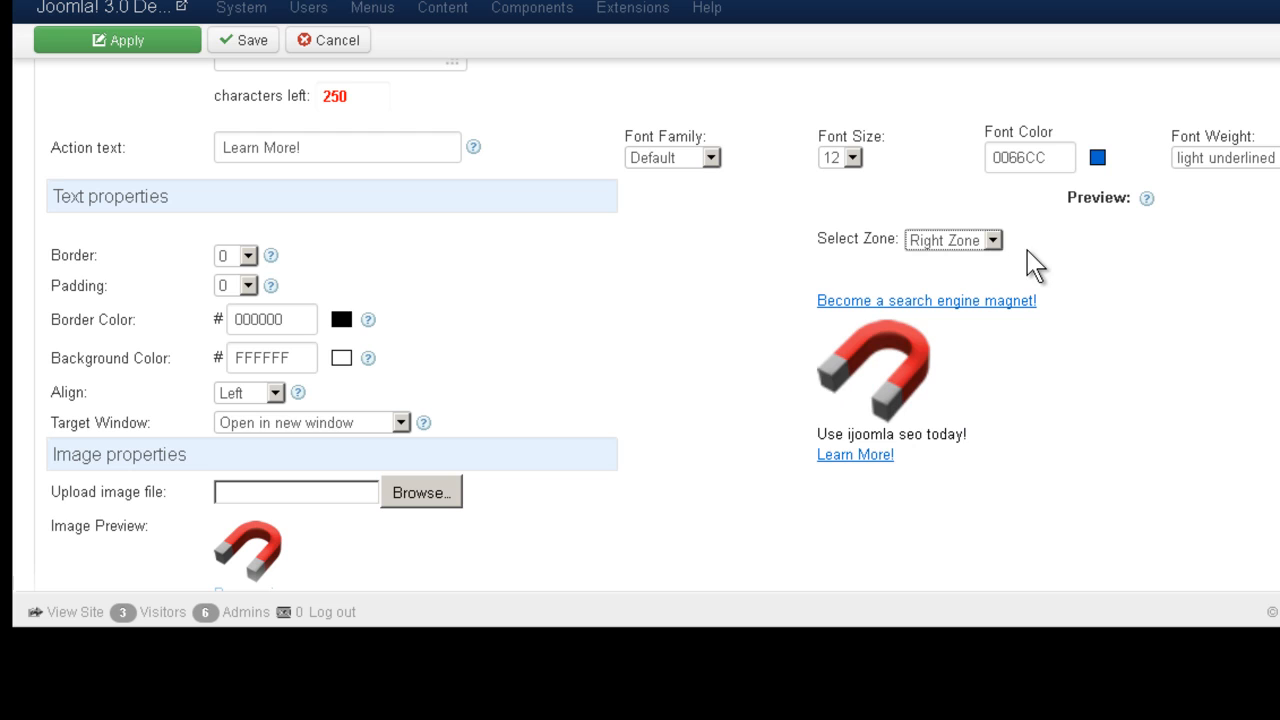
pyautogui.moveTo(904, 356)
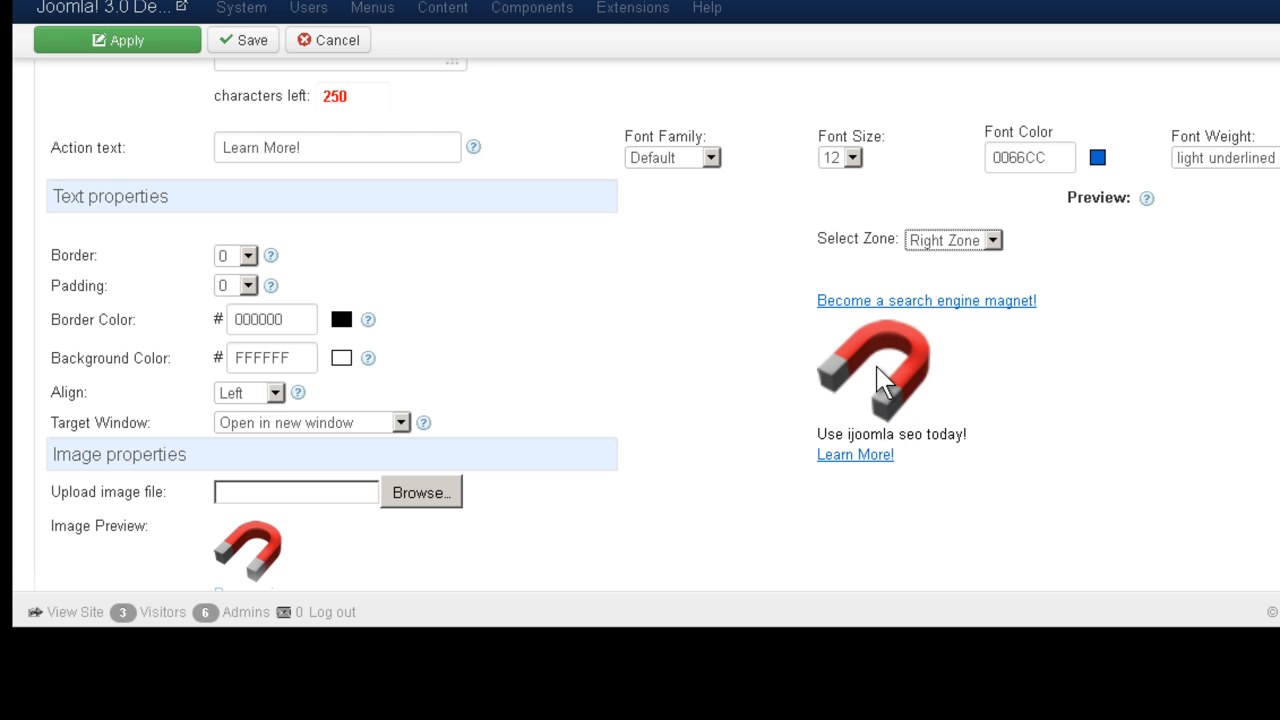
pyautogui.moveTo(882, 358)
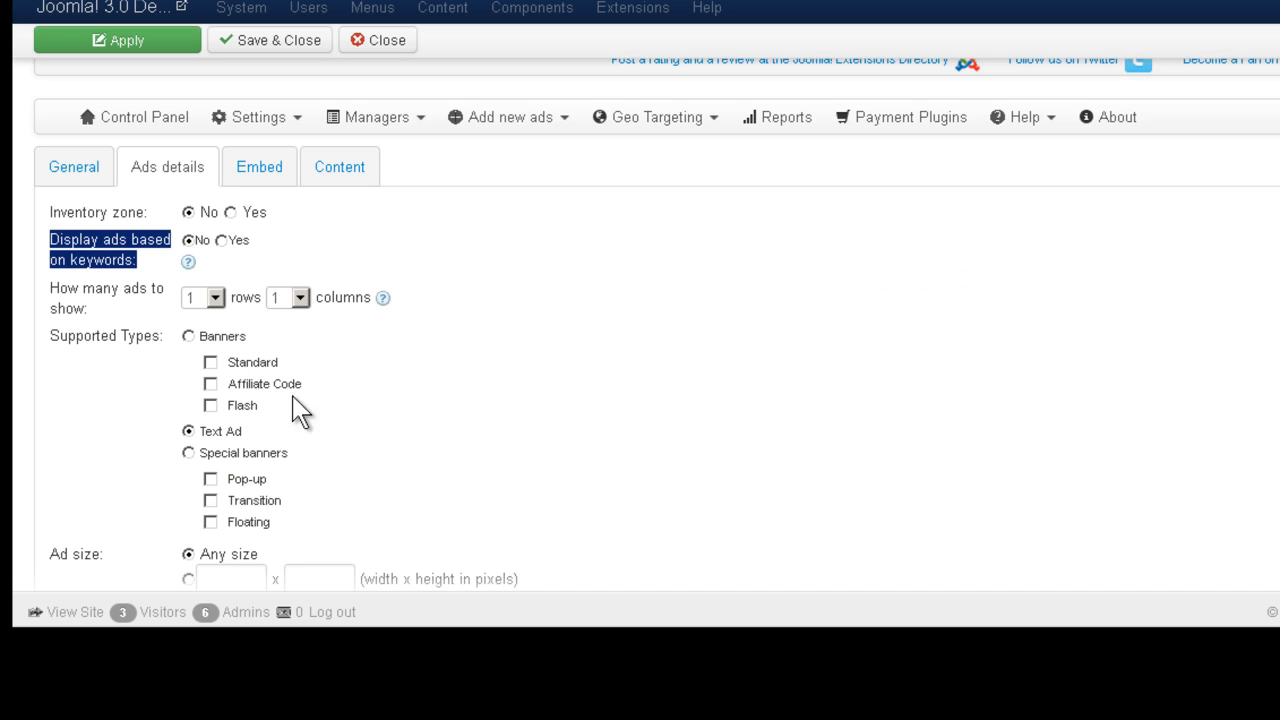
# - Set Text Ad Image max size to 50 and apply the ad's changes
pyautogui.scroll(-3)
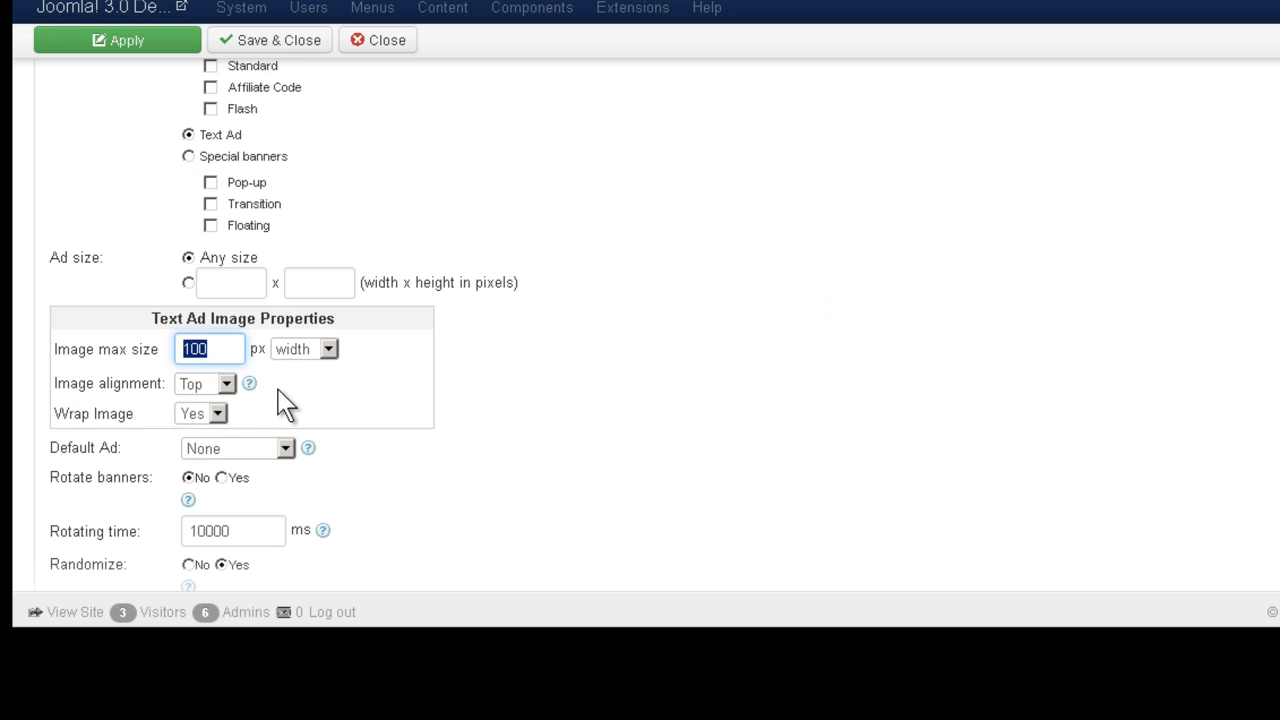
pyautogui.write('50')
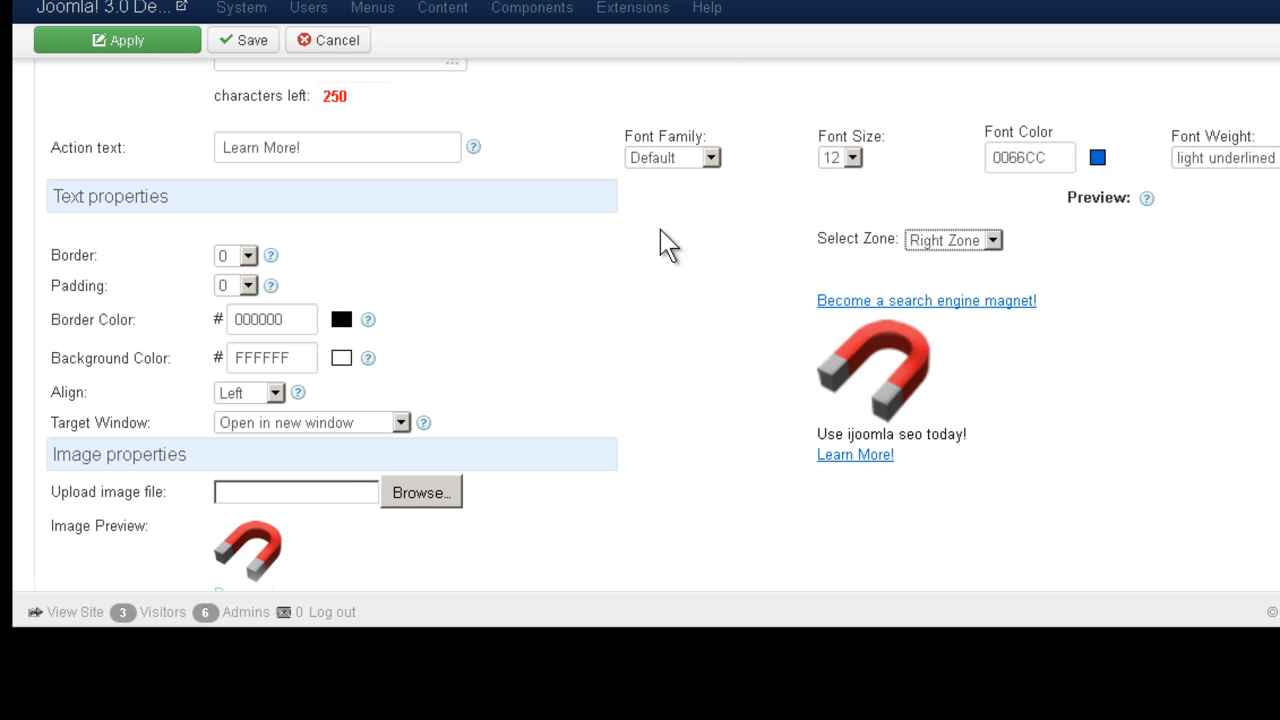
pyautogui.click(126, 40)
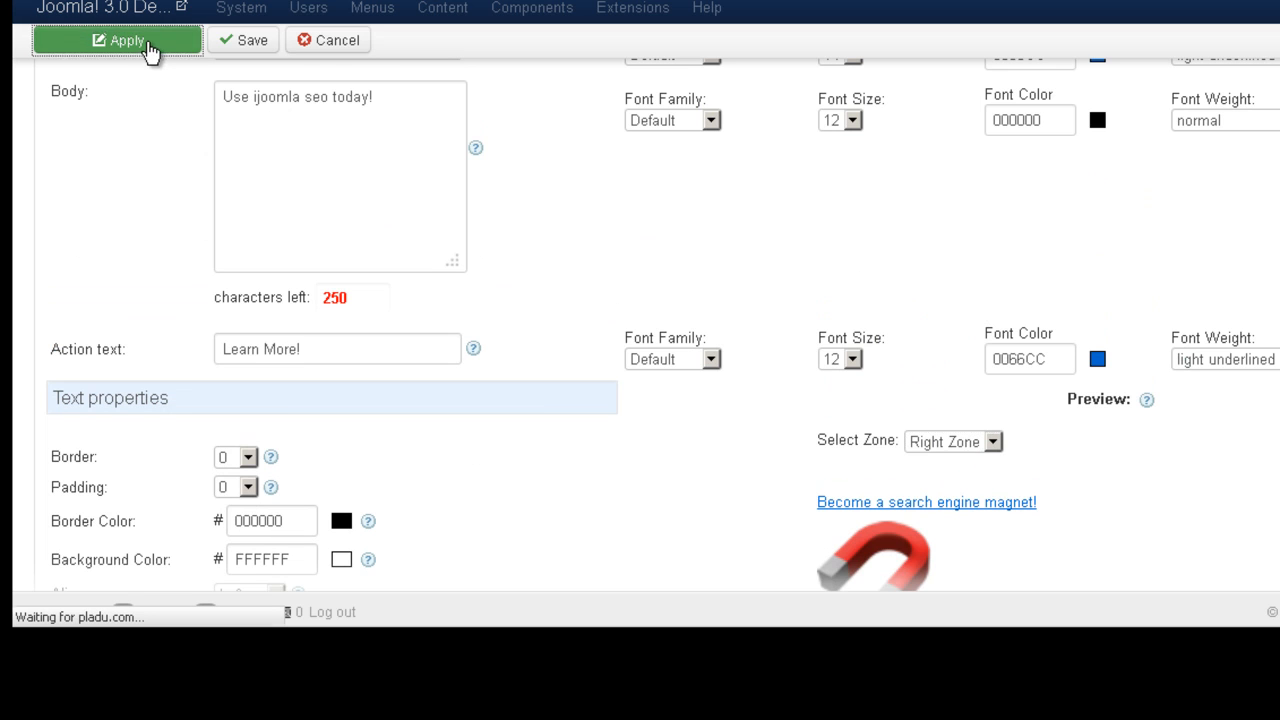
pyautogui.moveTo(628, 240)
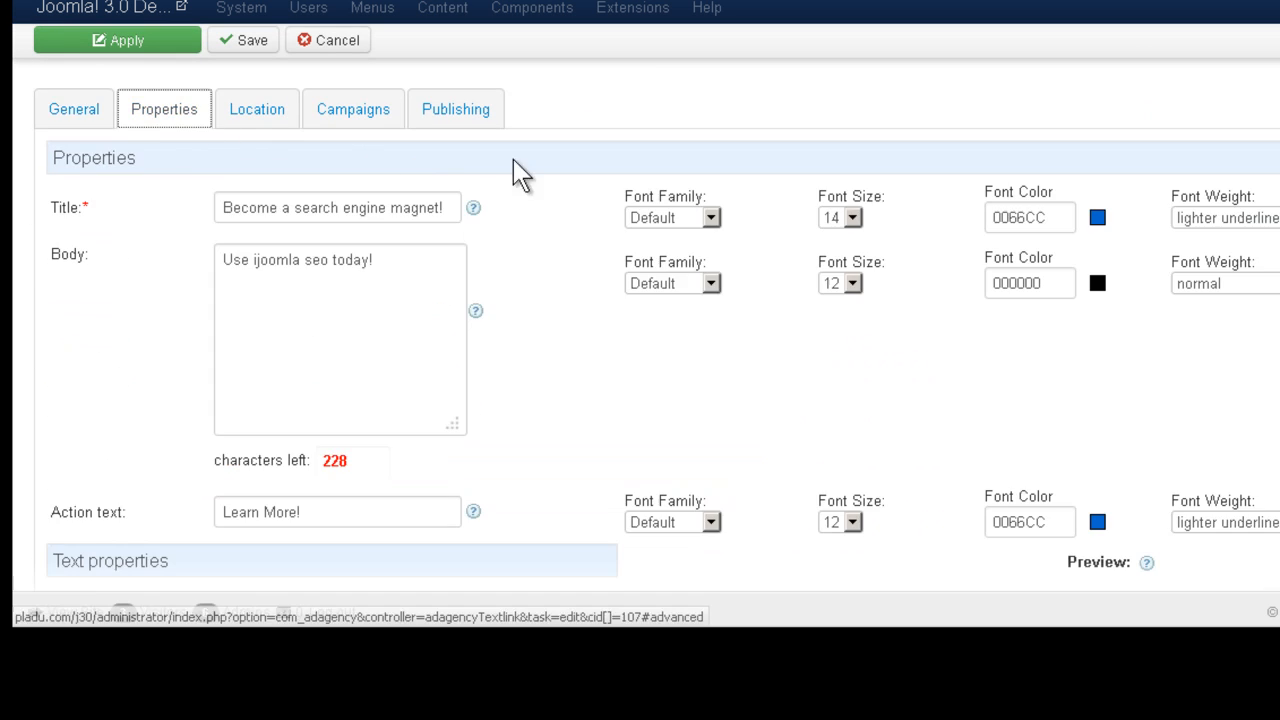
pyautogui.scroll(-3)
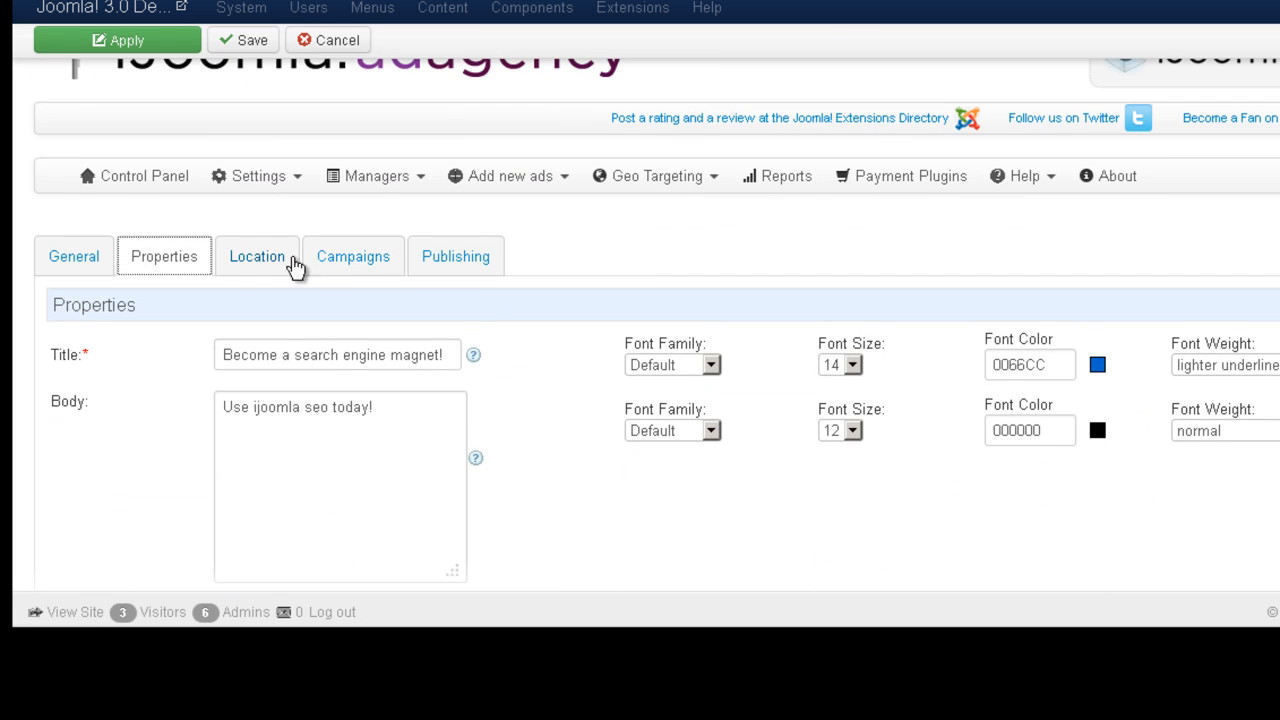
pyautogui.moveTo(284, 266)
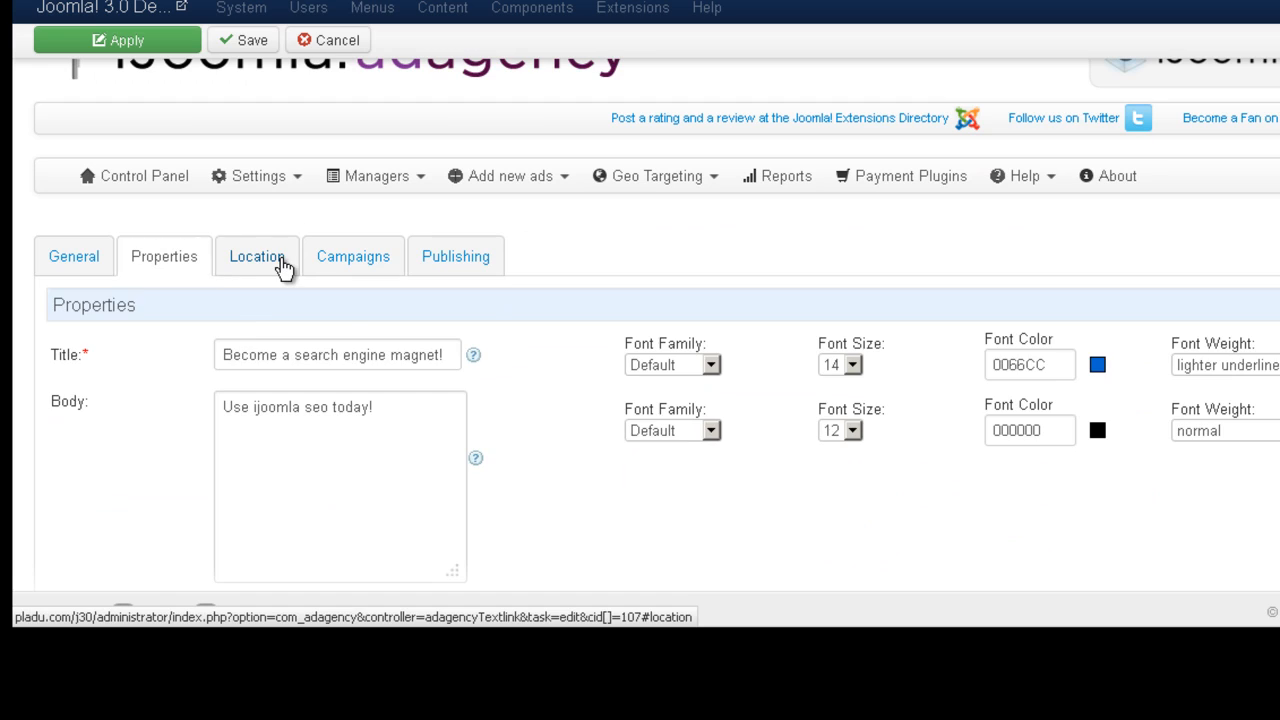
# - Review the Location tab's geo targeting, then move to the Campaigns tab
pyautogui.click(256, 256)
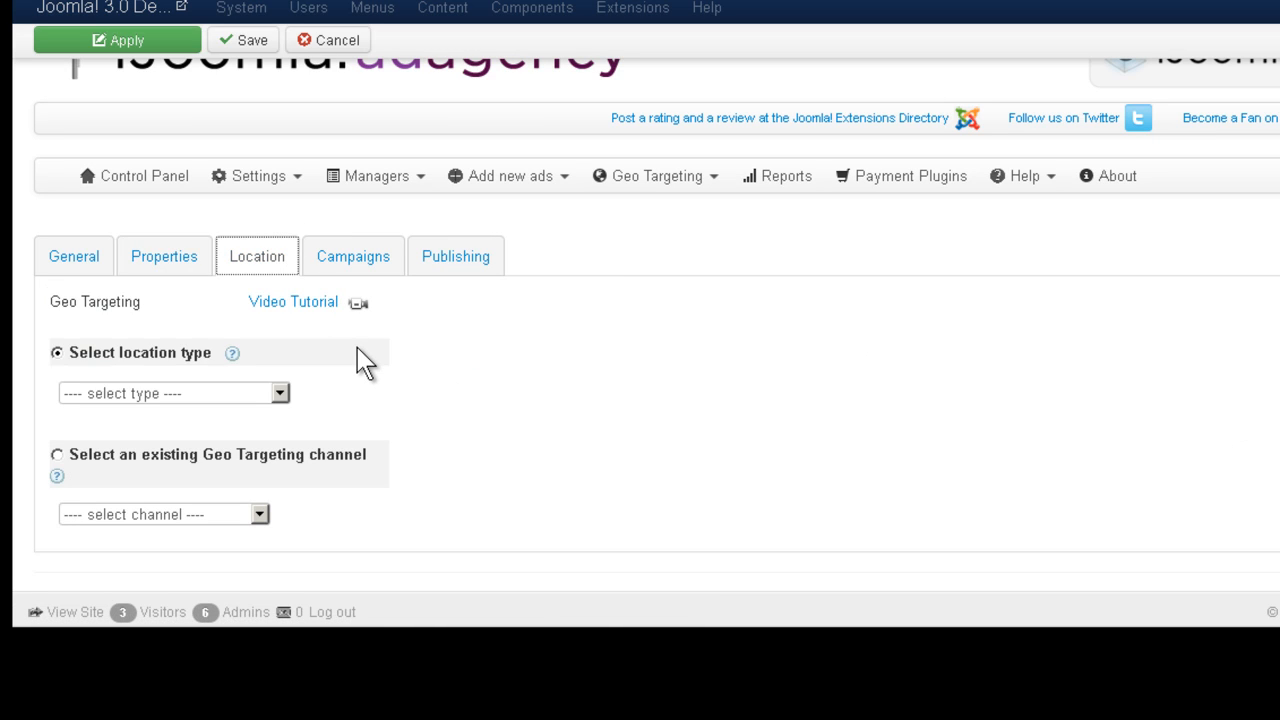
pyautogui.moveTo(178, 342)
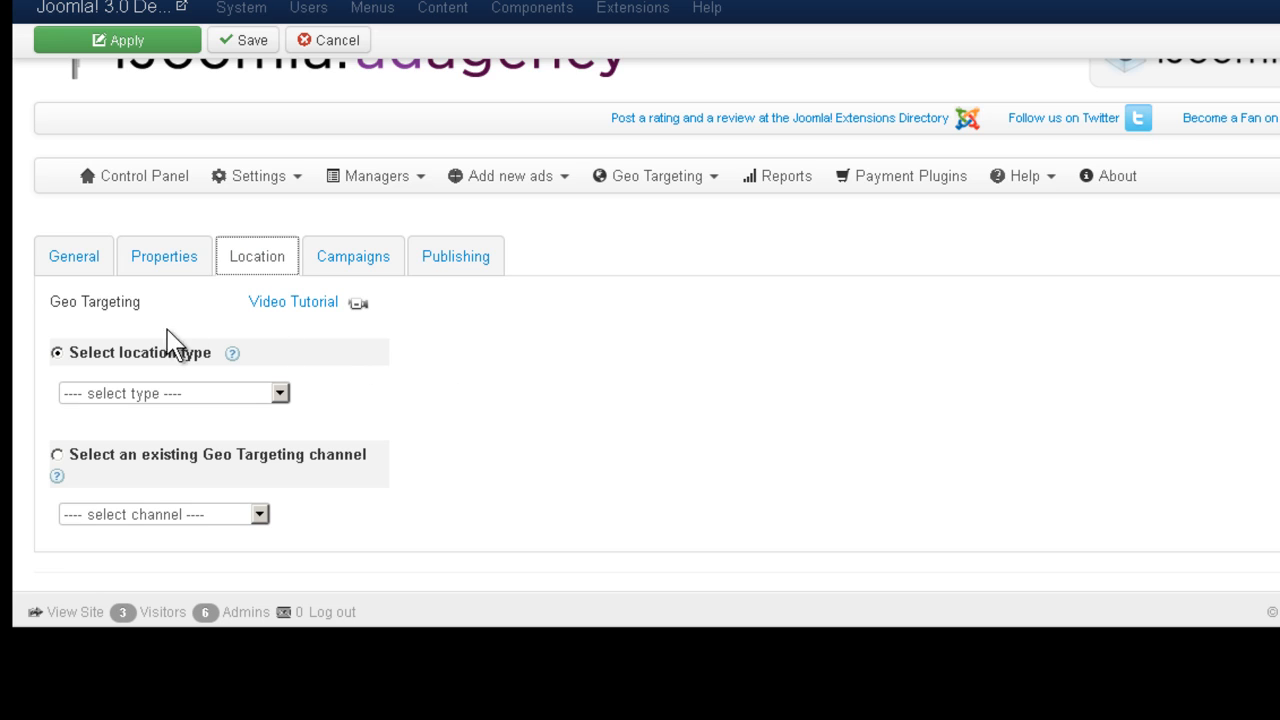
pyautogui.moveTo(304, 420)
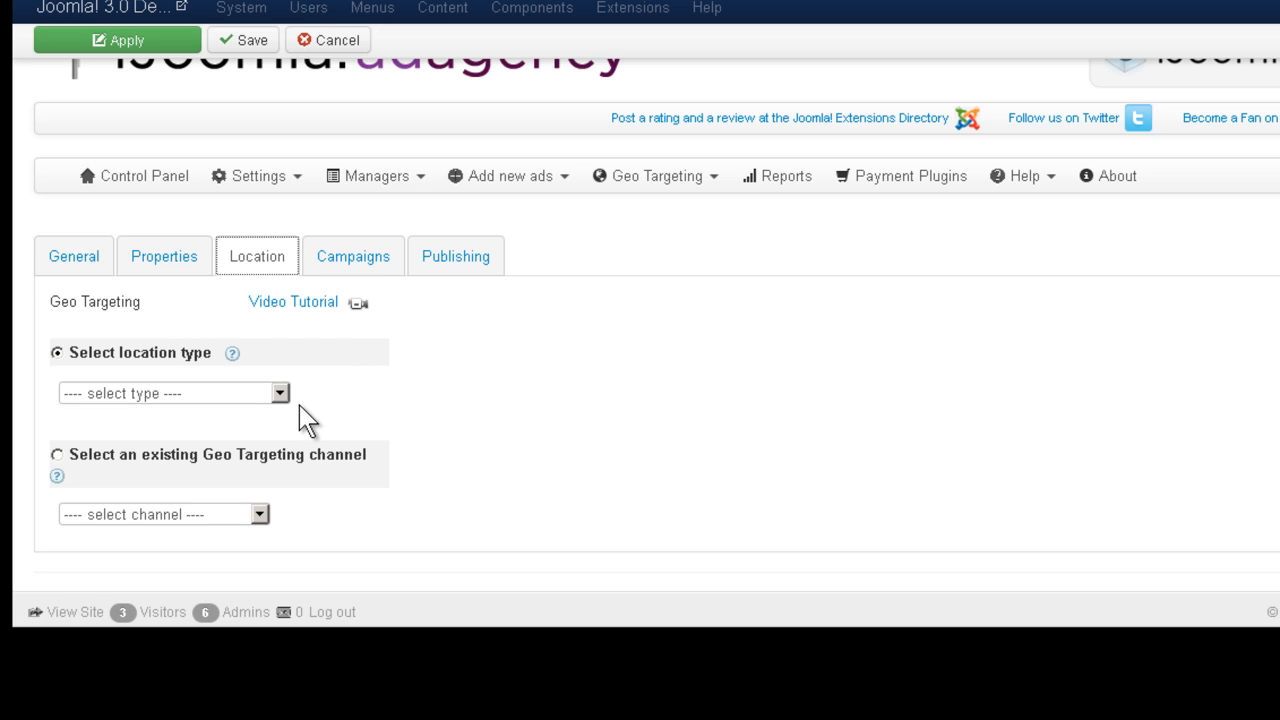
pyautogui.click(352, 256)
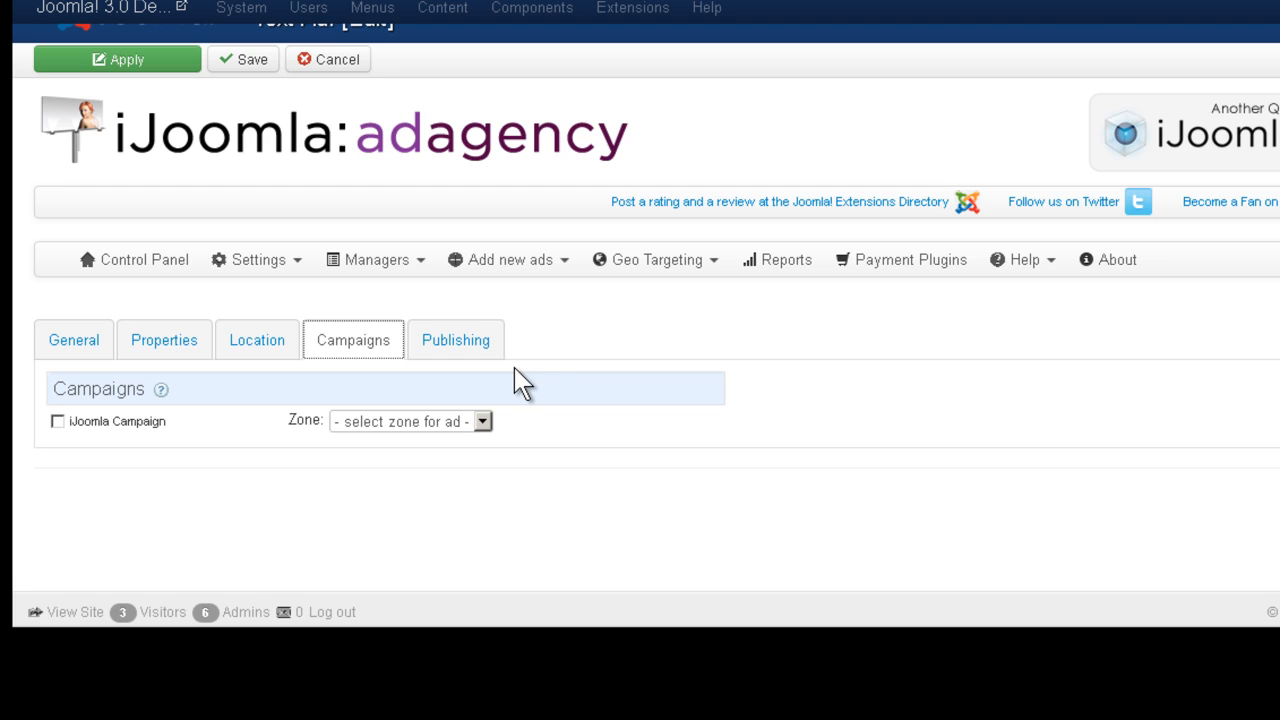
pyautogui.moveTo(124, 558)
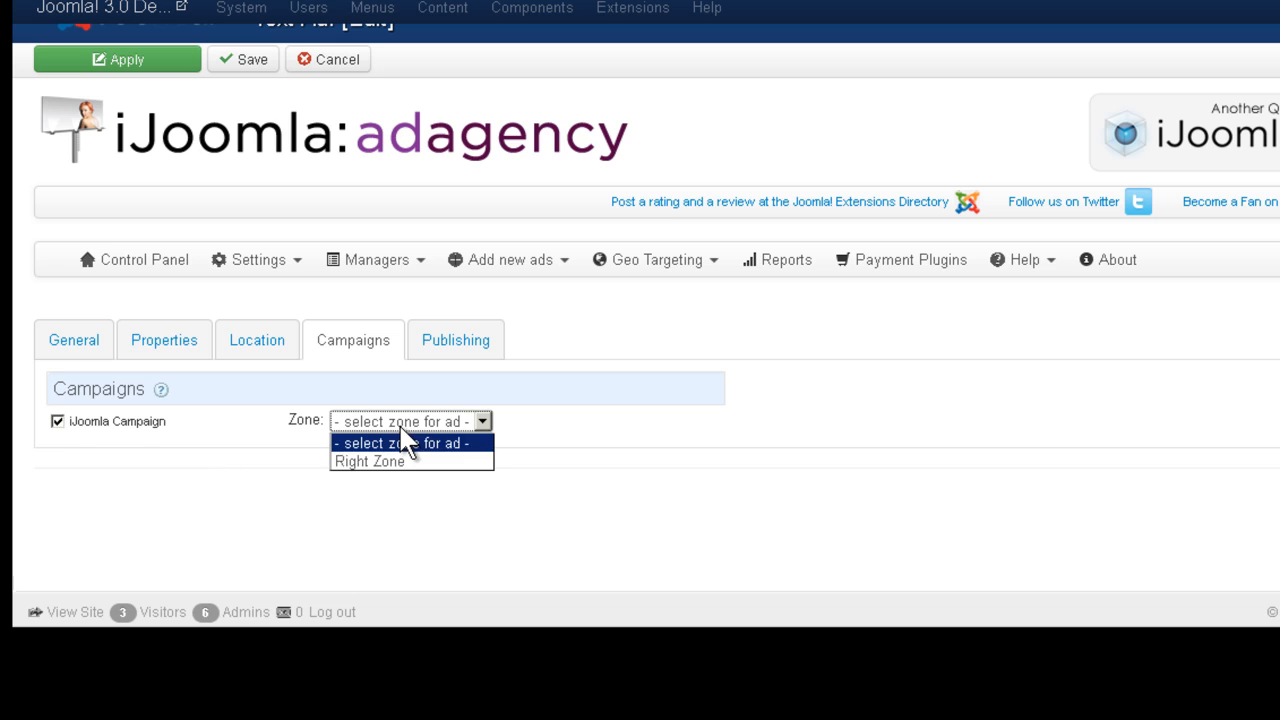
# - Assign the ad to iJoomla Campaign with Right Zone as its zone
pyautogui.click(368, 460)
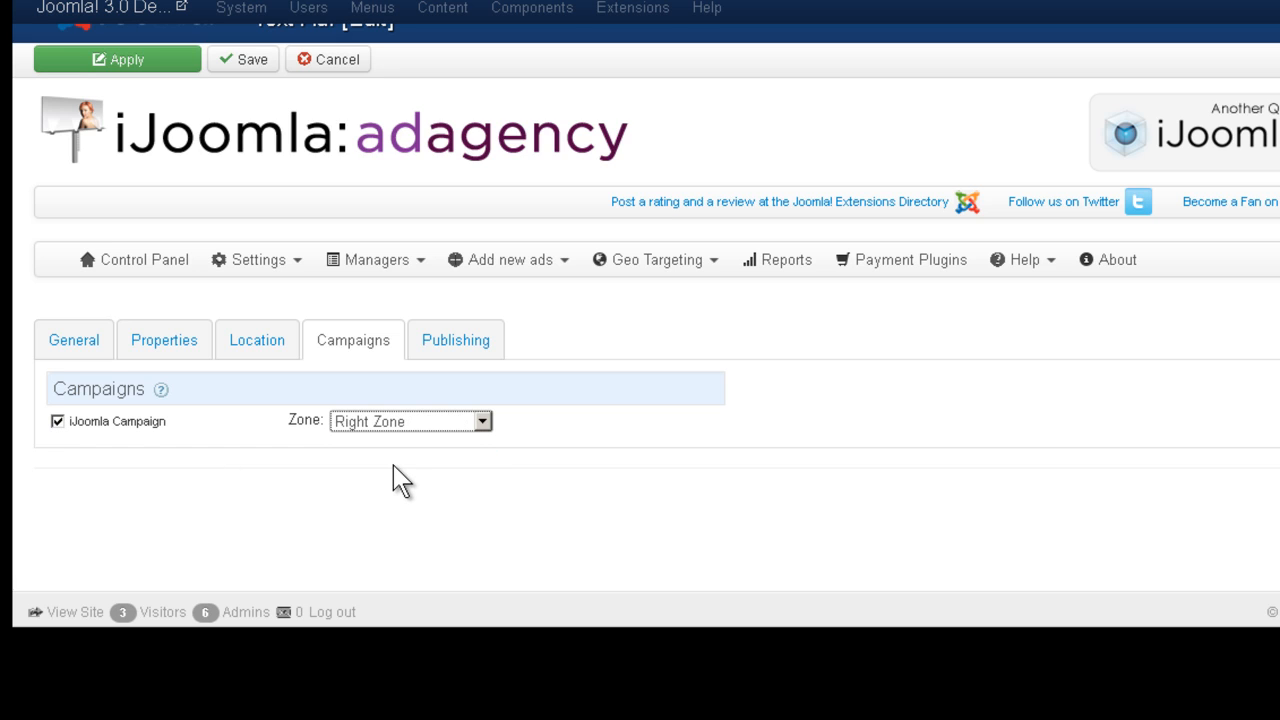
pyautogui.moveTo(412, 476)
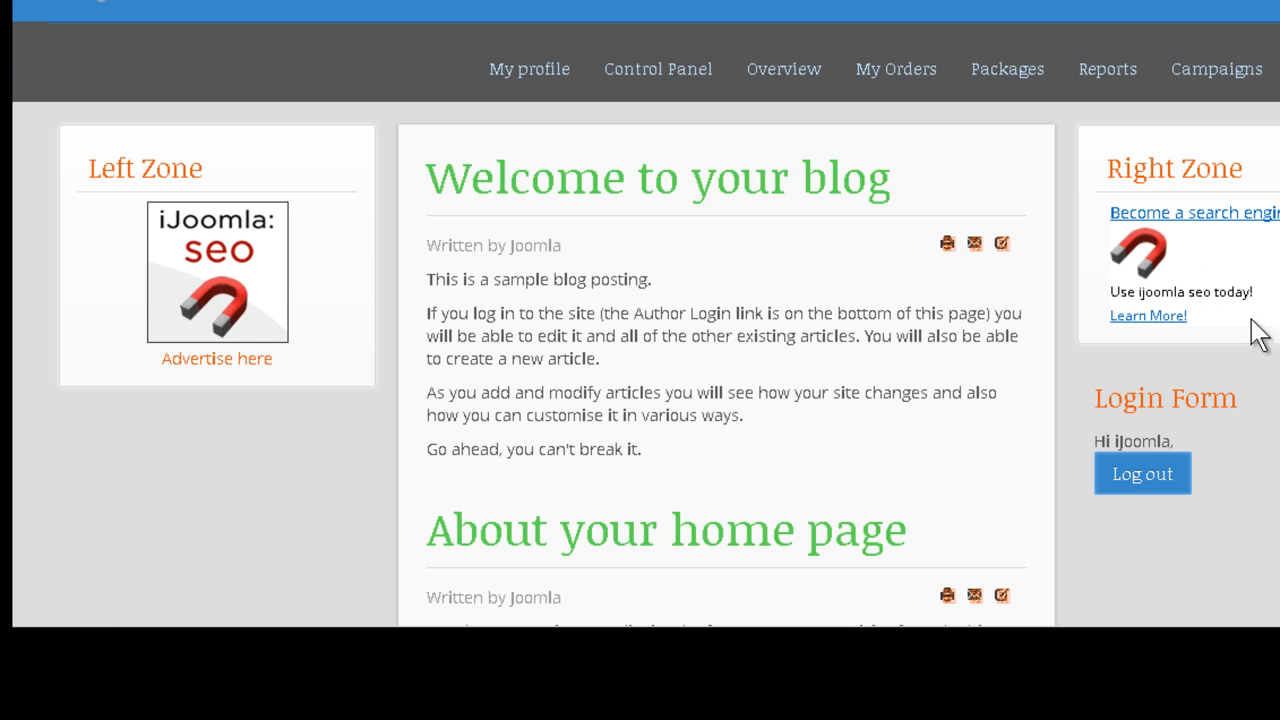
pyautogui.moveTo(1160, 322)
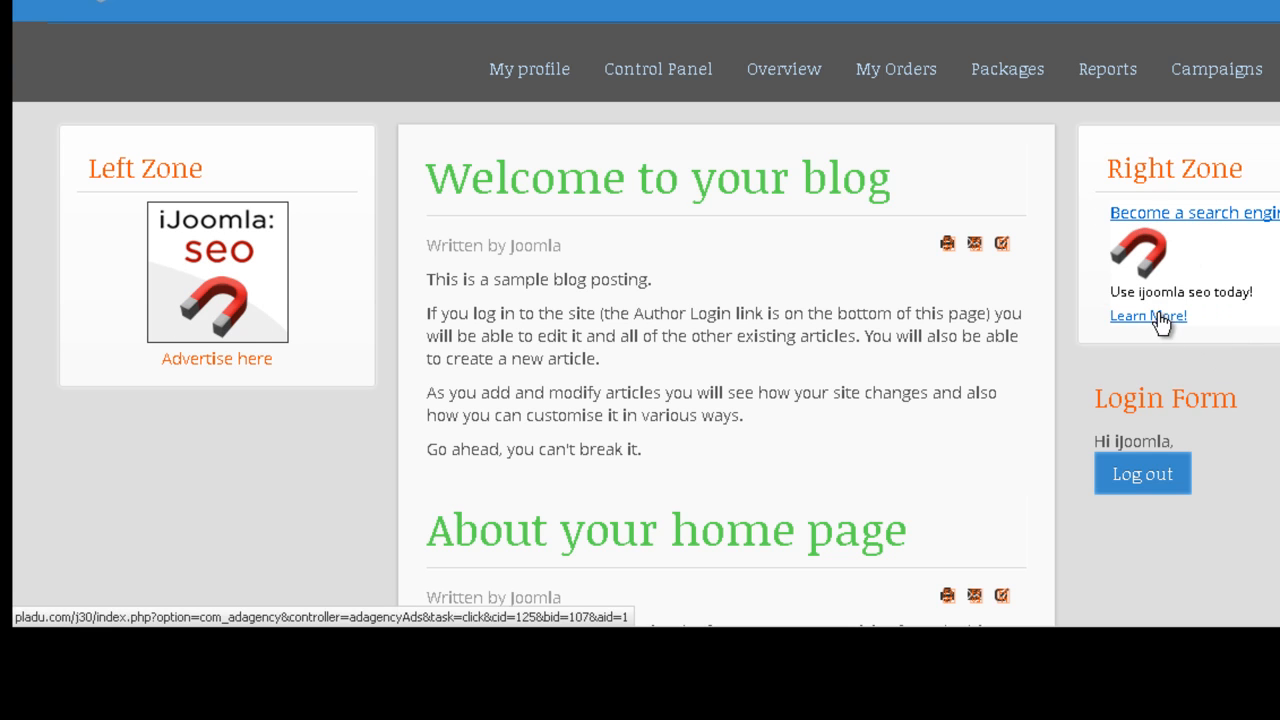